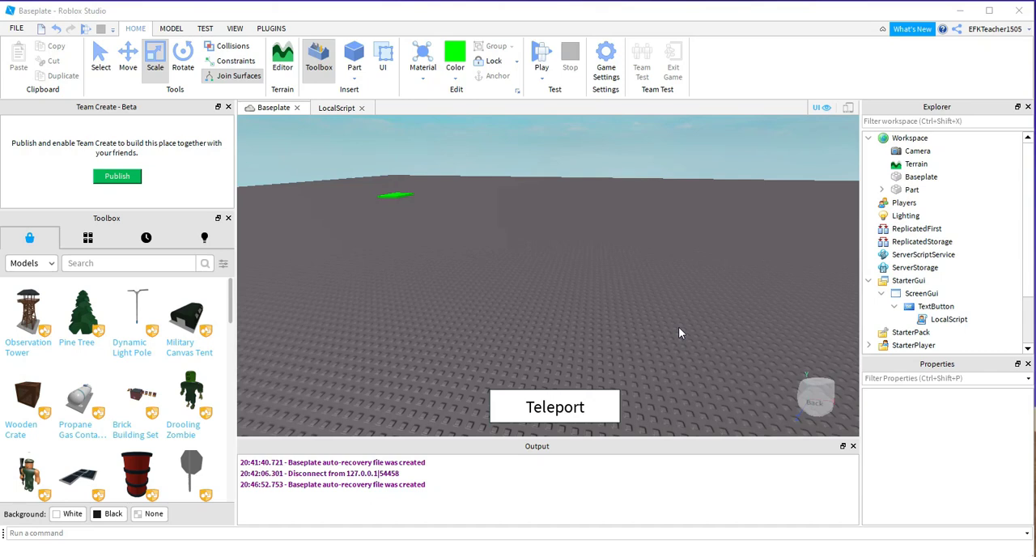
mouse_move(561, 417)
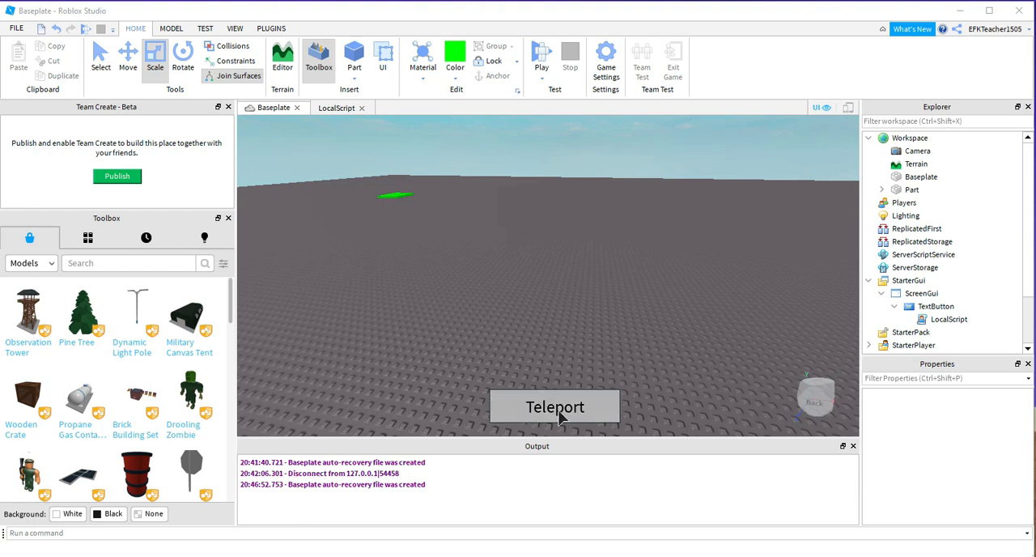
mouse_move(430, 231)
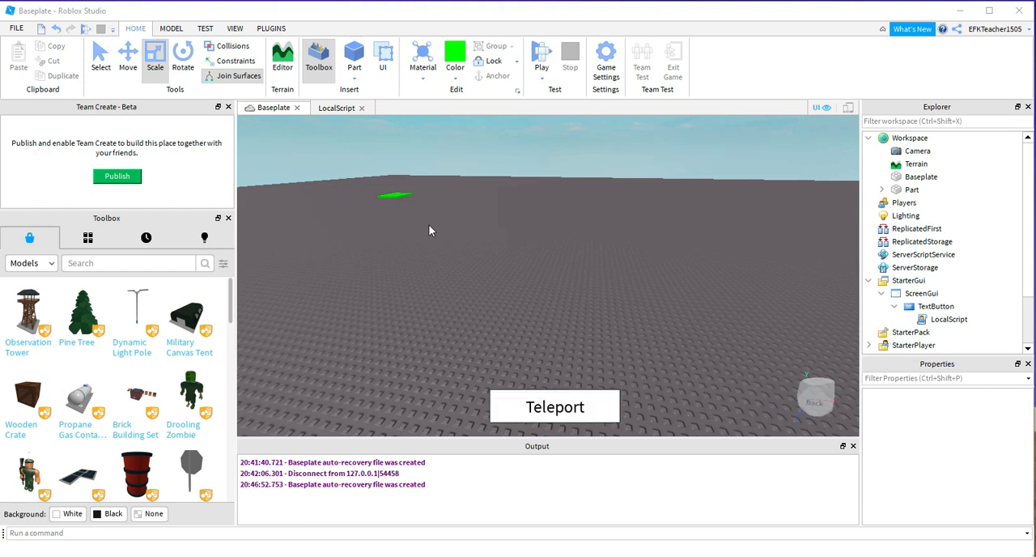
mouse_move(339, 171)
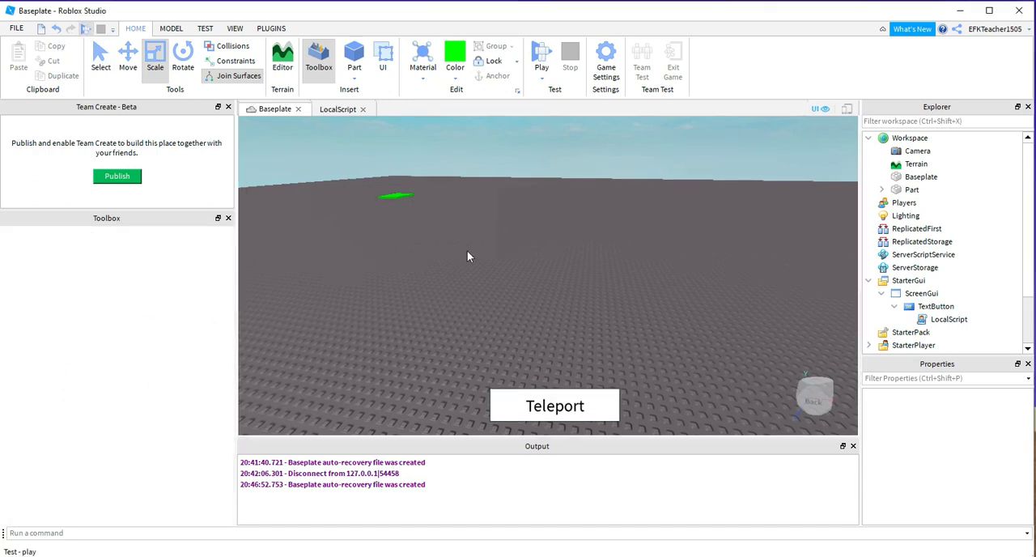
- Play-test the place and click the Teleport button to move the character onto the green pad
click(543, 56)
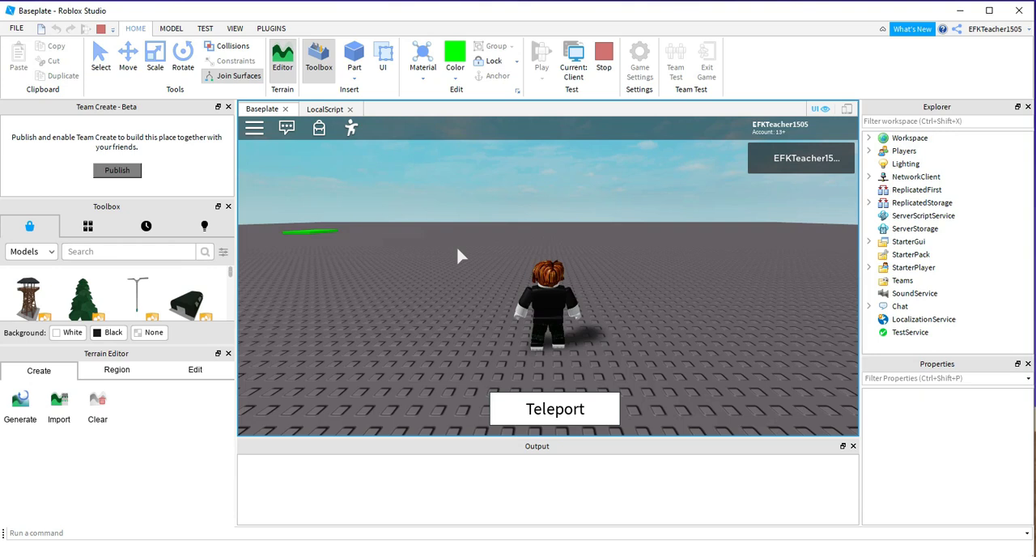
mouse_move(567, 419)
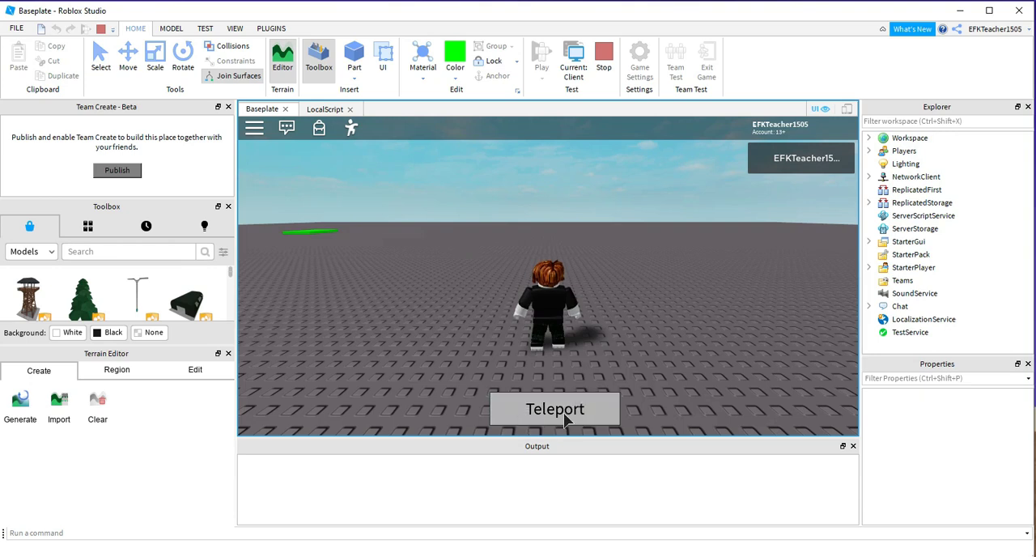
mouse_move(558, 413)
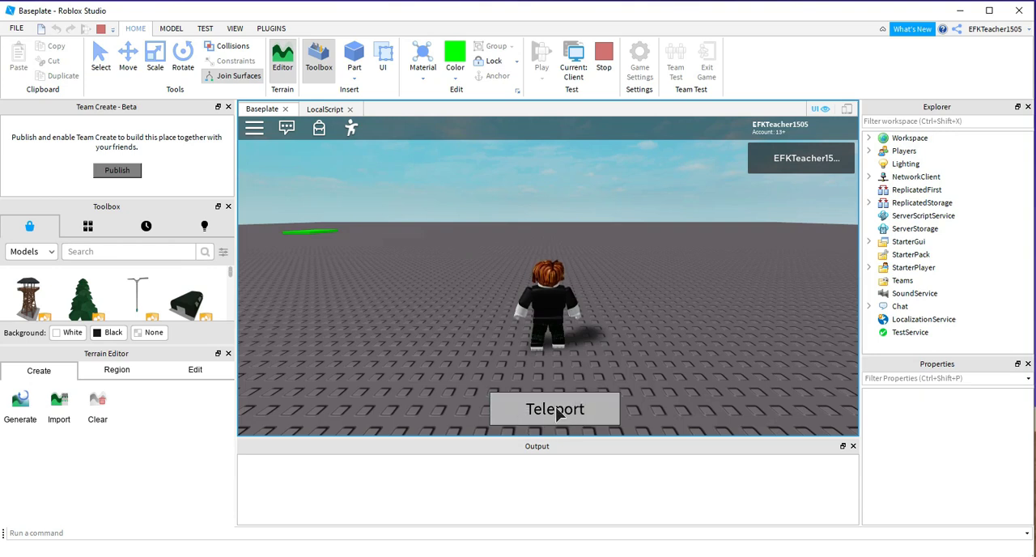
mouse_move(572, 429)
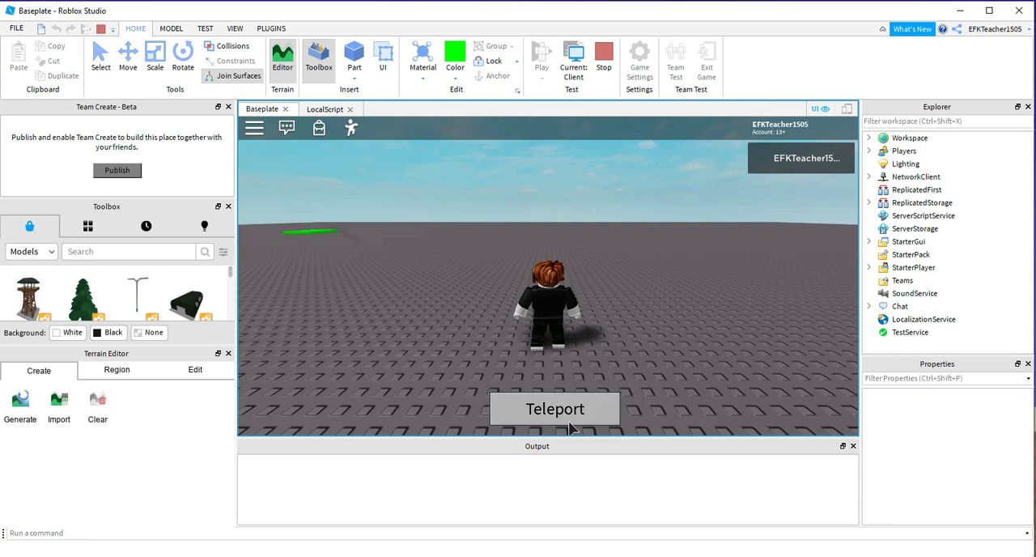
click(554, 408)
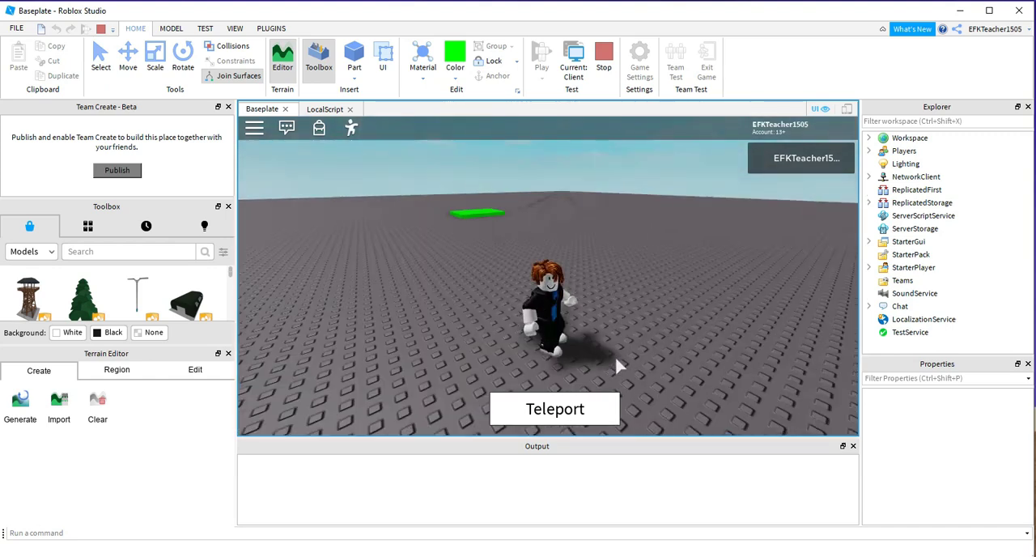
click(554, 408)
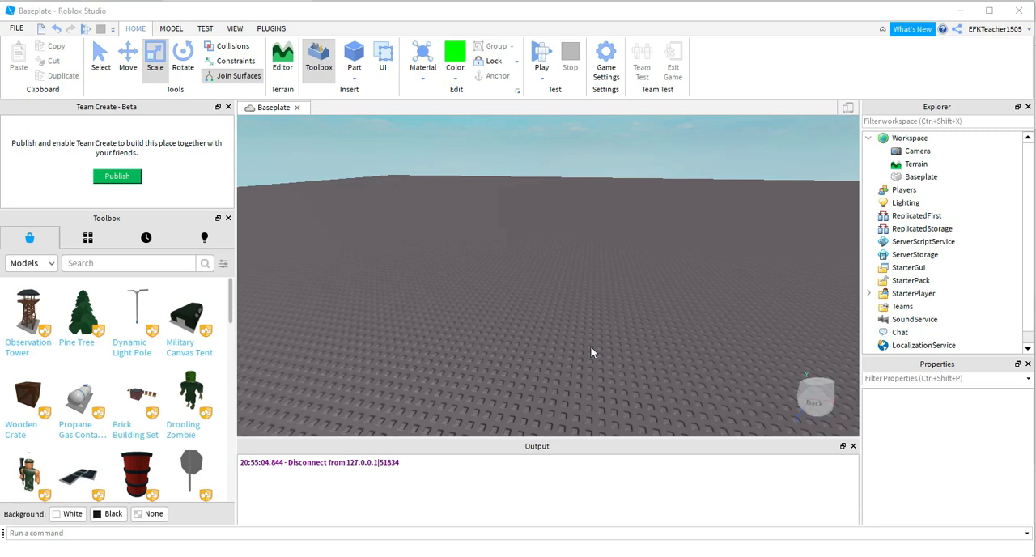
mouse_move(582, 328)
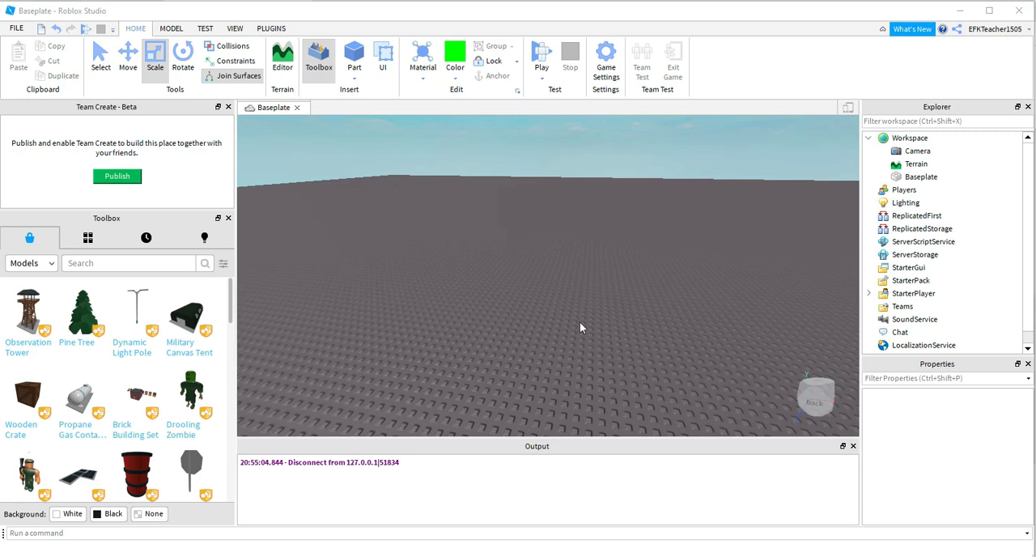
- Insert a new Part into the workspace to serve as the green pad
click(351, 51)
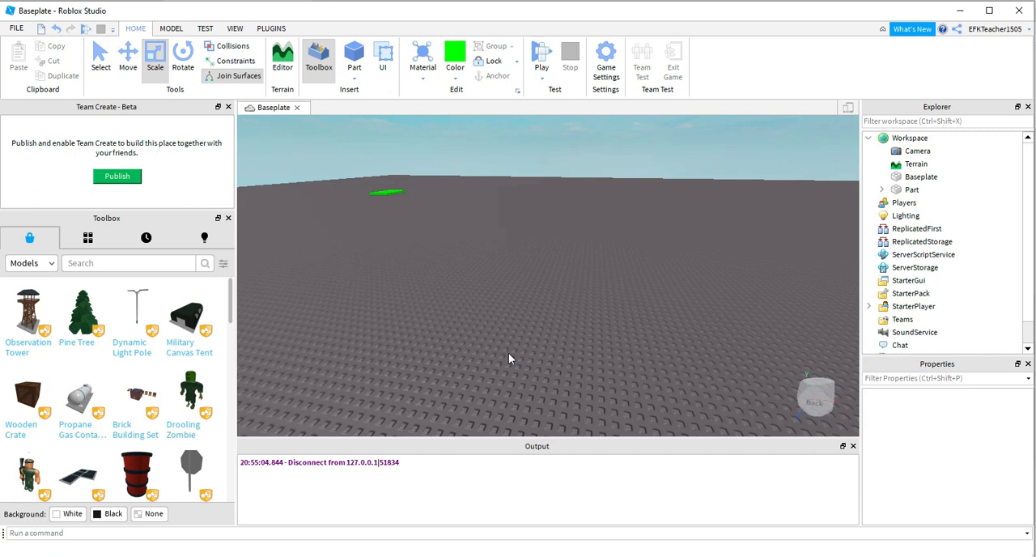
mouse_move(569, 339)
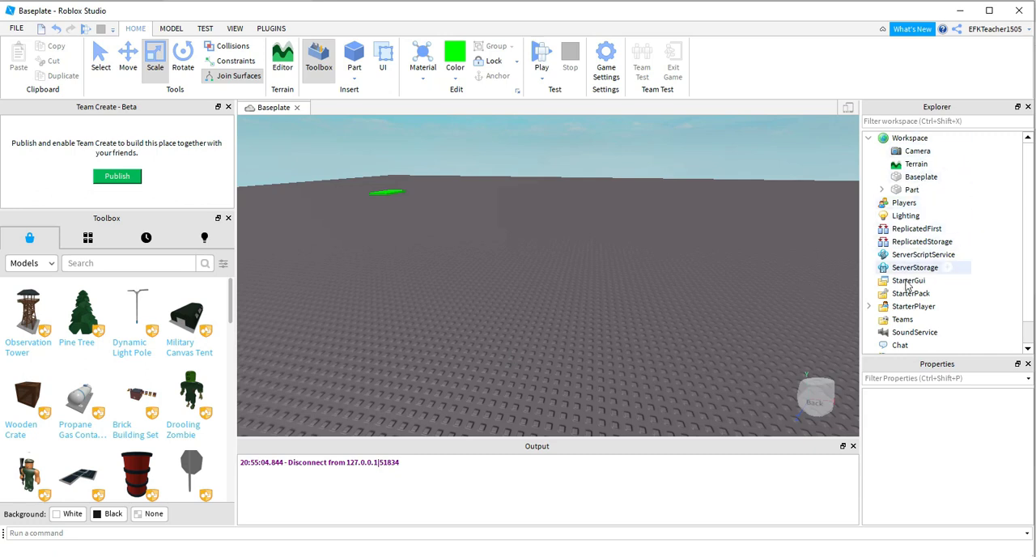
- Add a ScreenGui to StarterGui, then search 'text' to insert a TextButton inside it
click(908, 280)
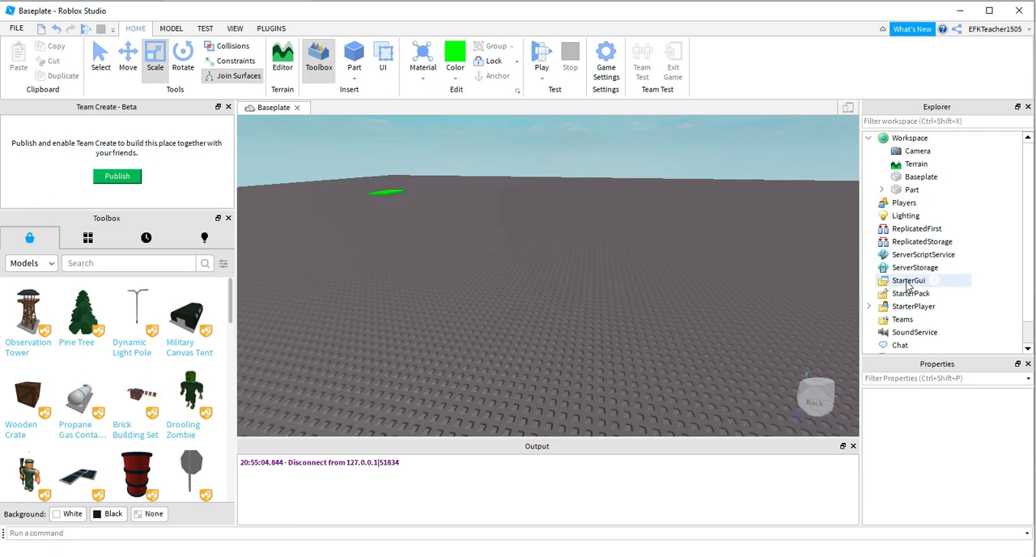
mouse_move(940, 283)
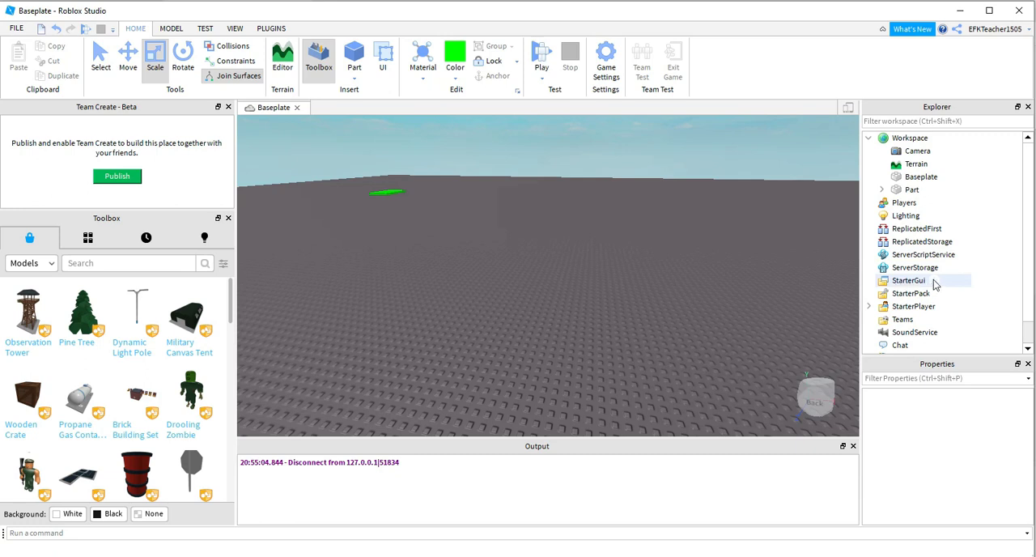
click(908, 280)
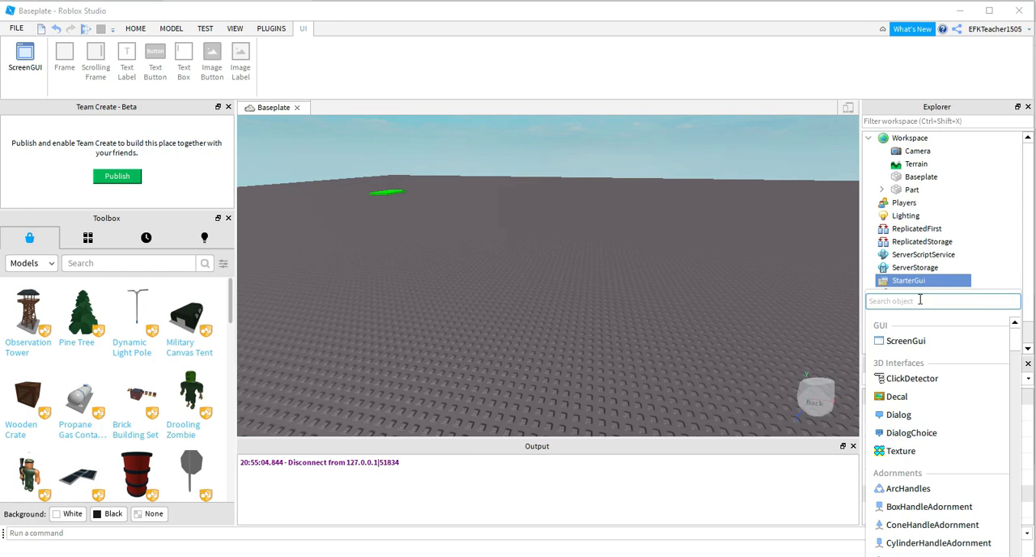
click(908, 280)
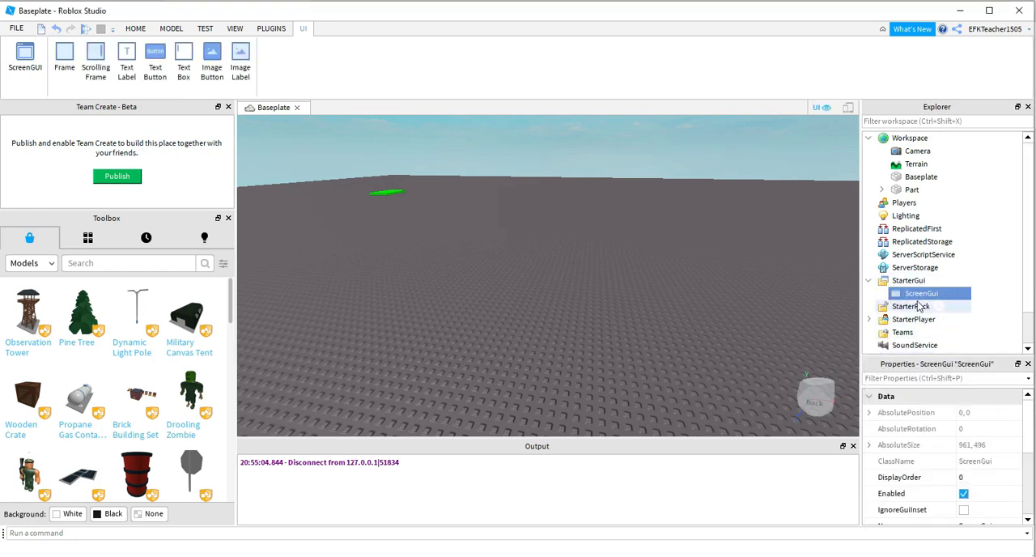
click(951, 295)
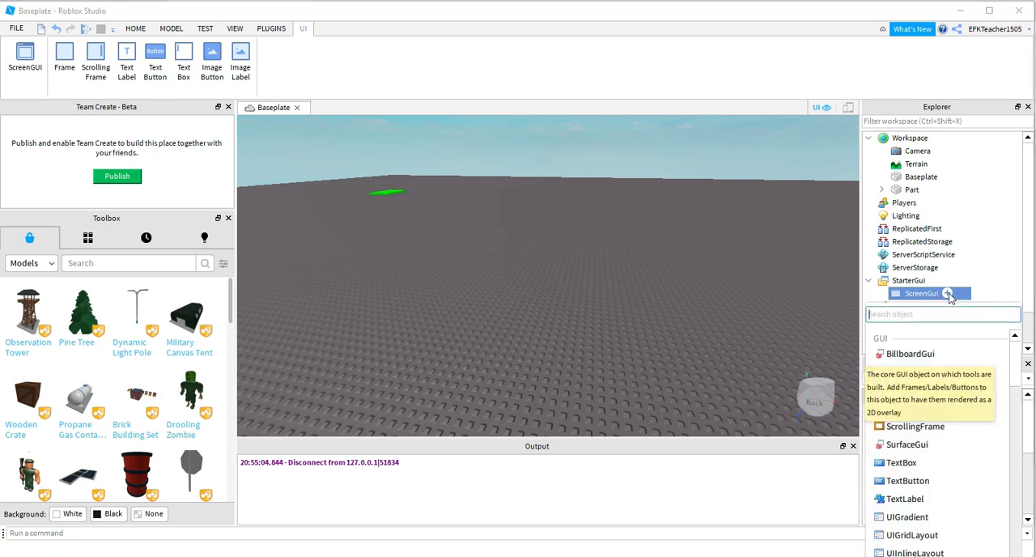
text(text)
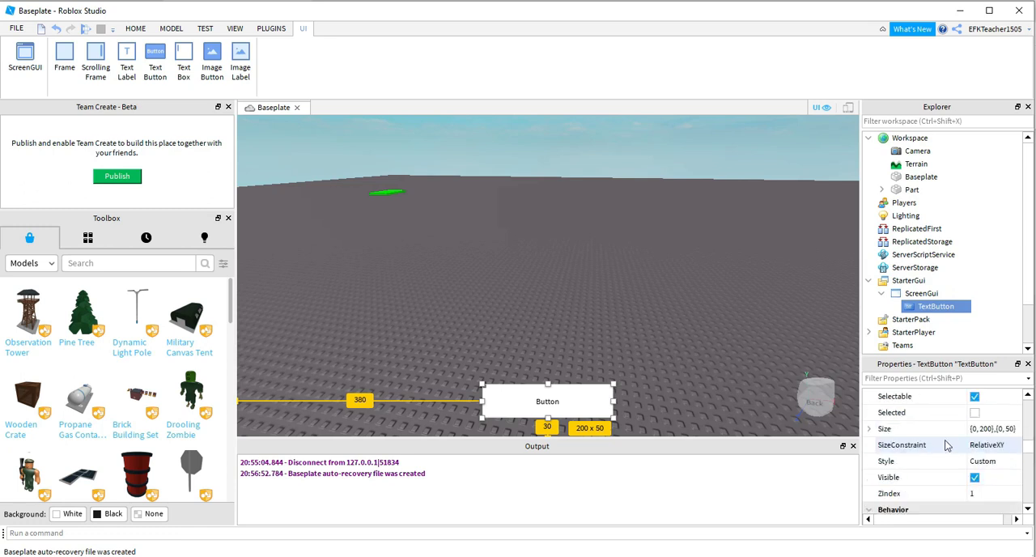
- Set the TextButton's Text property to 'Teleport' and enable TextScaled
scroll(down, 3)
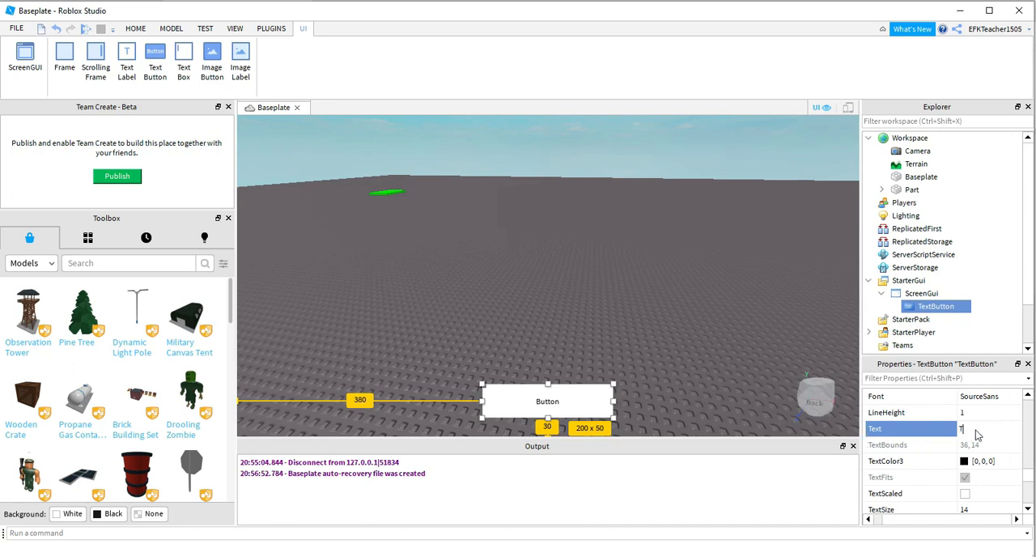
text(Telepo)
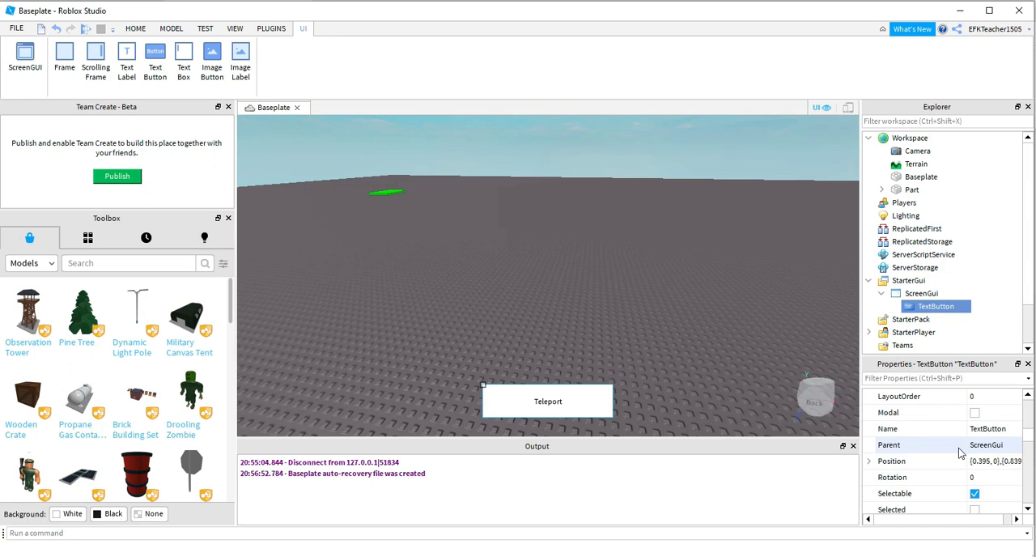
scroll(down, 3)
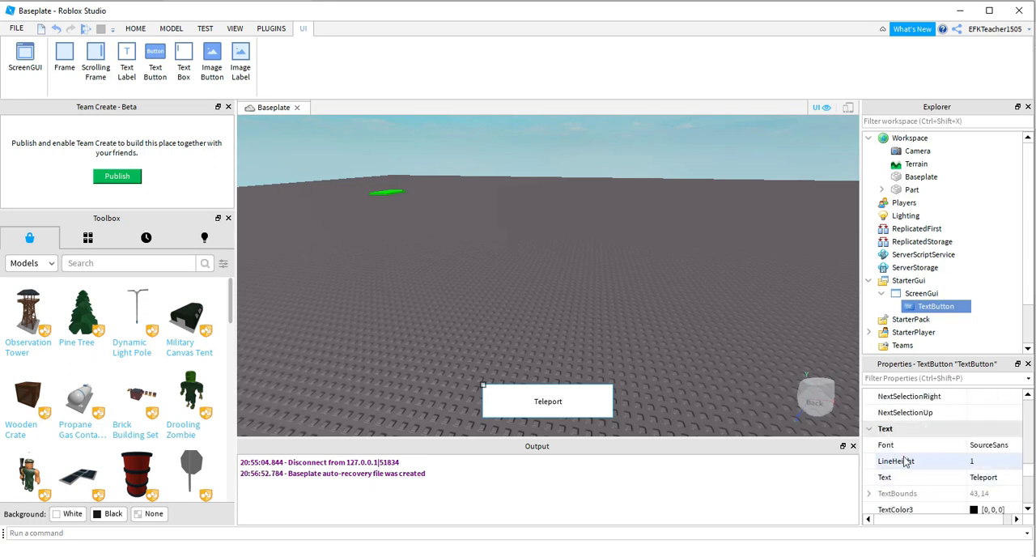
mouse_move(912, 480)
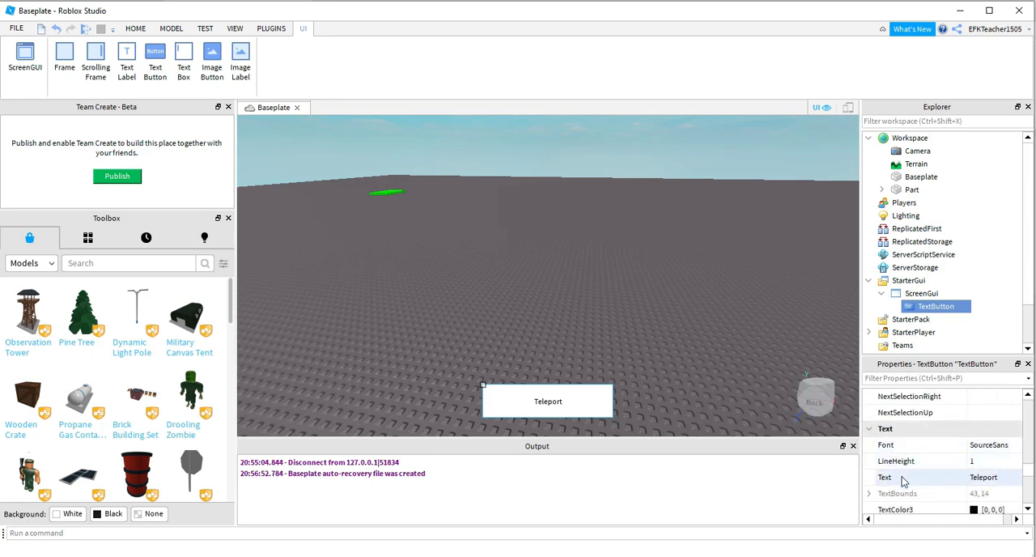
scroll(down, 3)
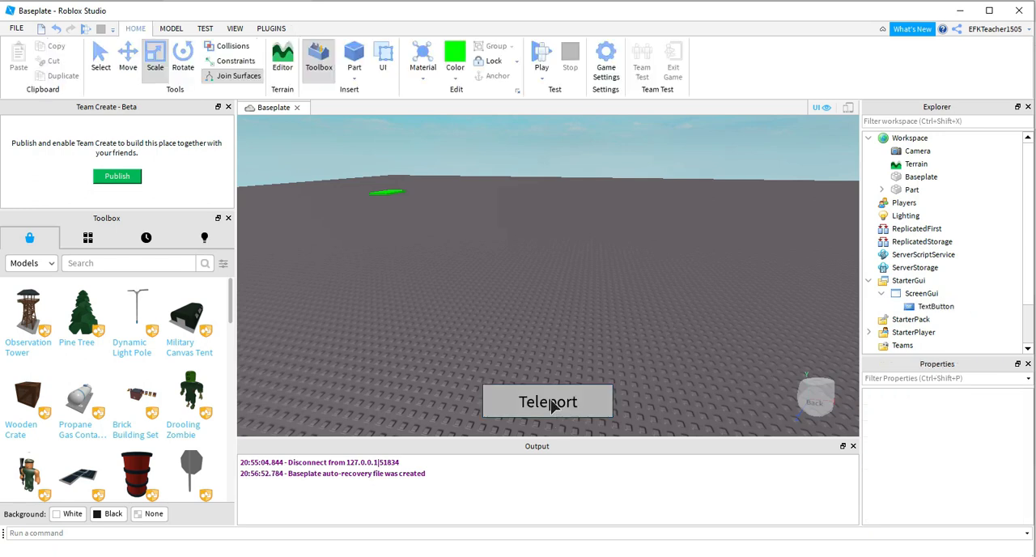
mouse_move(660, 387)
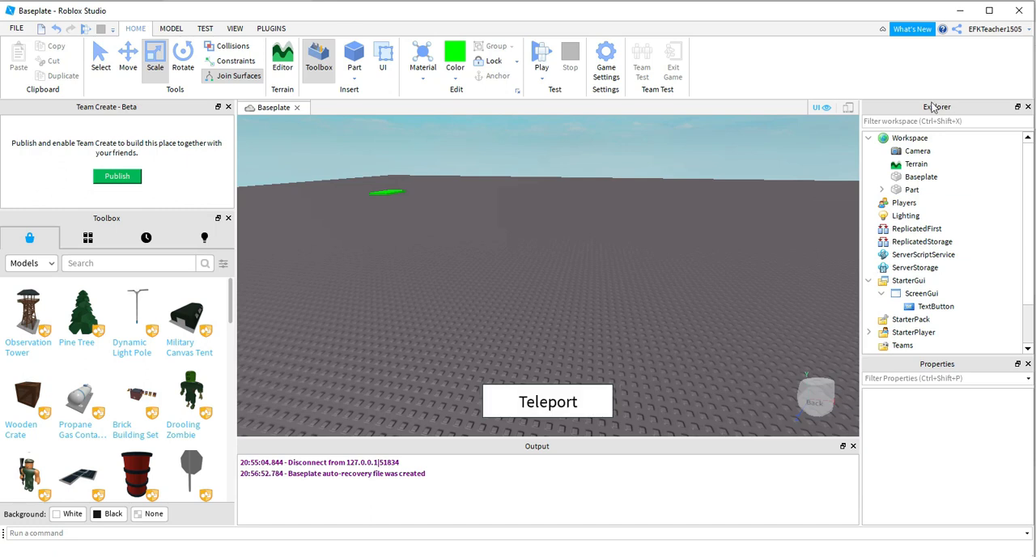
- Insert a LocalScript into the TextButton by searching 'local' in Insert Object
click(934, 306)
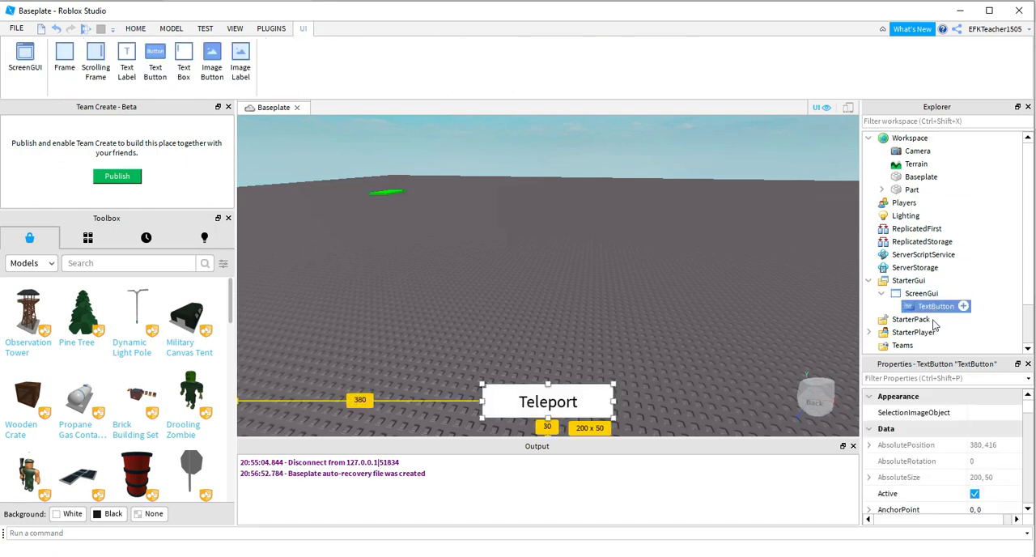
click(972, 304)
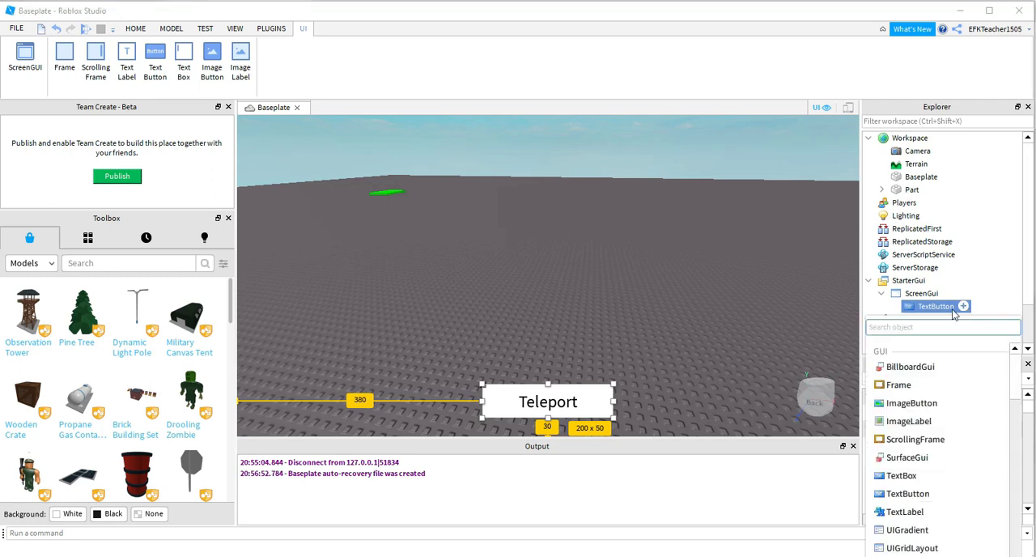
text(local)
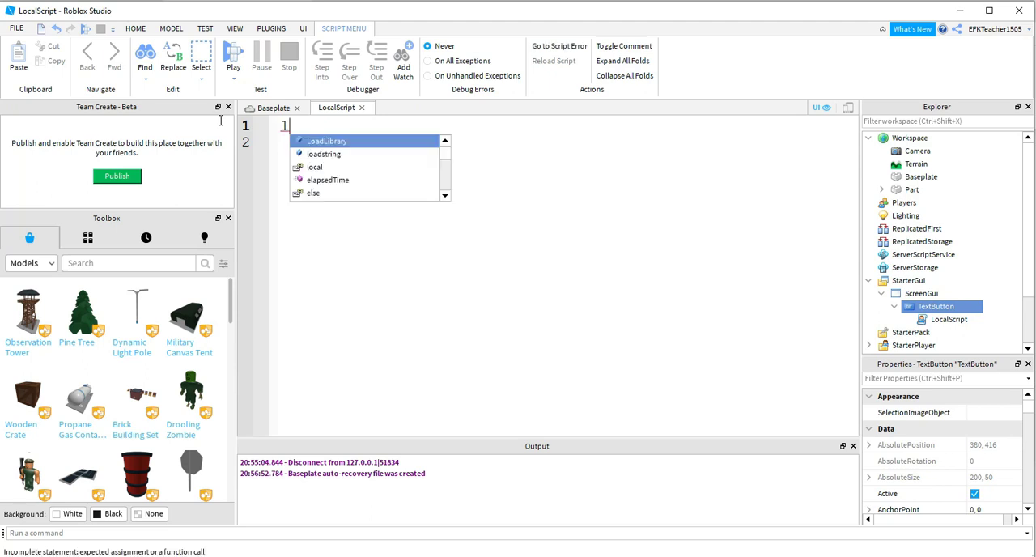
- Write 'local button = script.Parent' as the script's first line
text(local b)
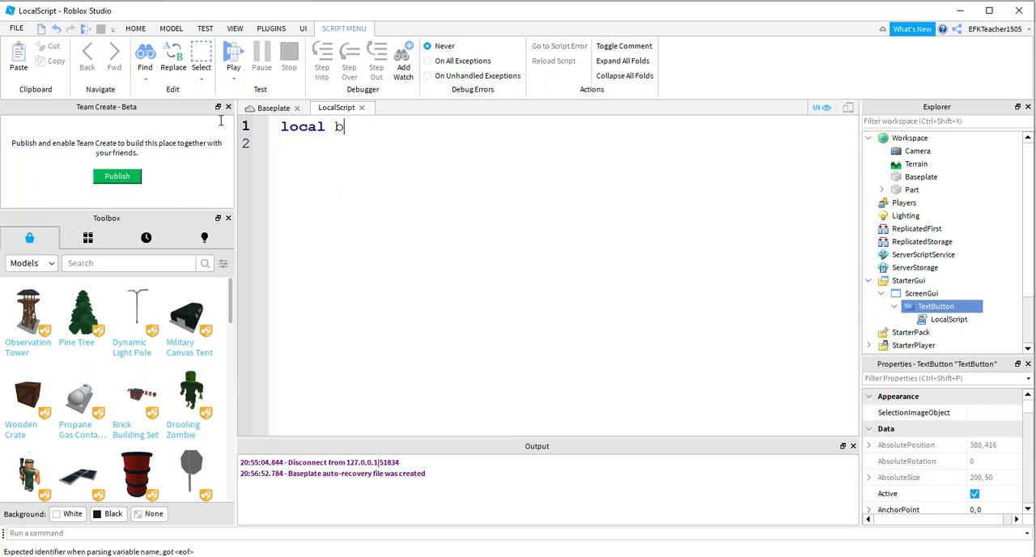
text(utton =)
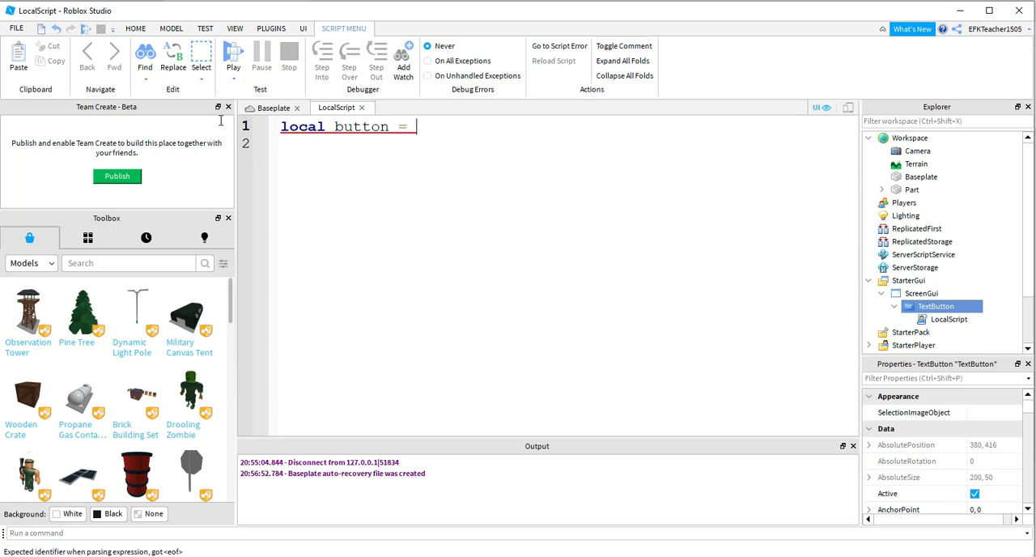
text(script)
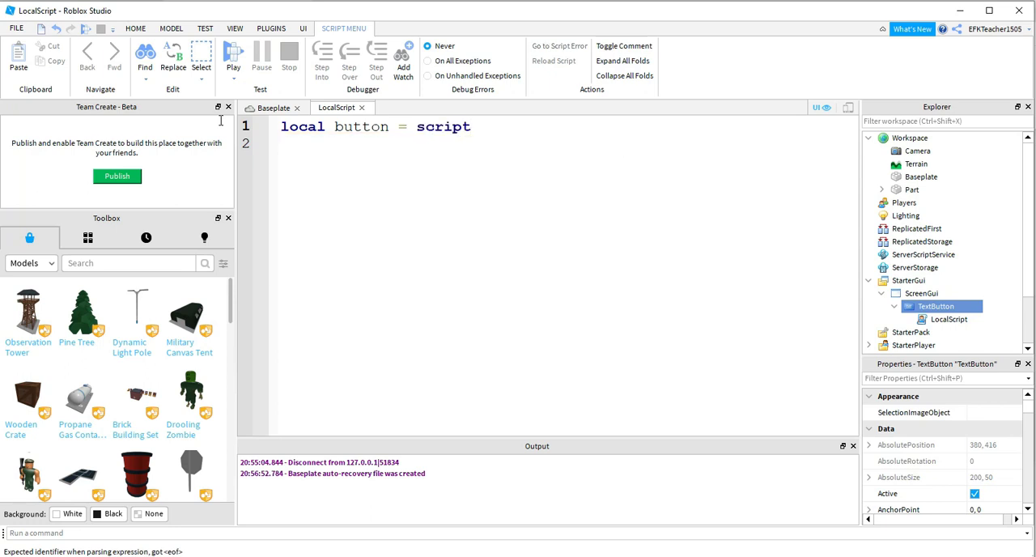
text(.Parent)
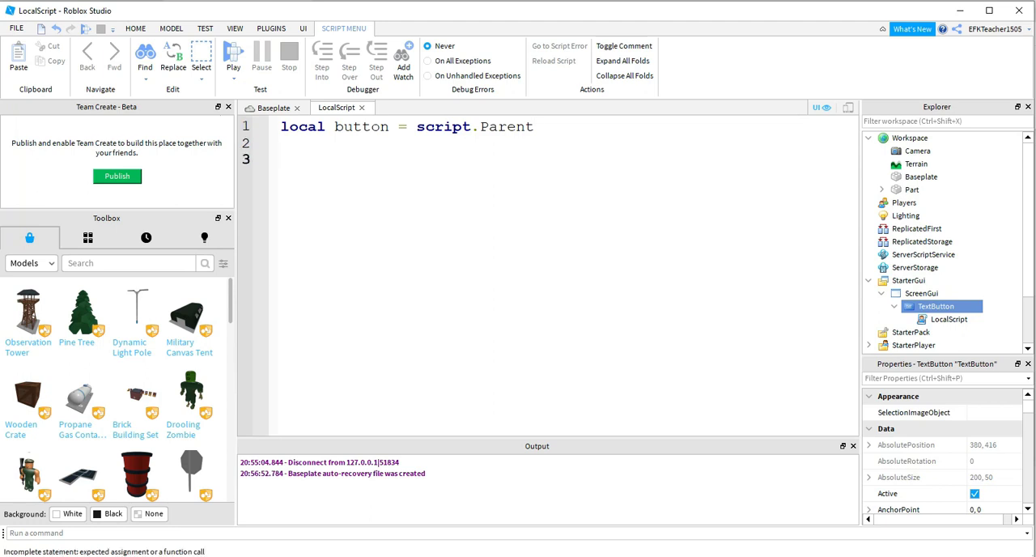
- Connect a function to button.MouseButton1Click using autocomplete
text(button)
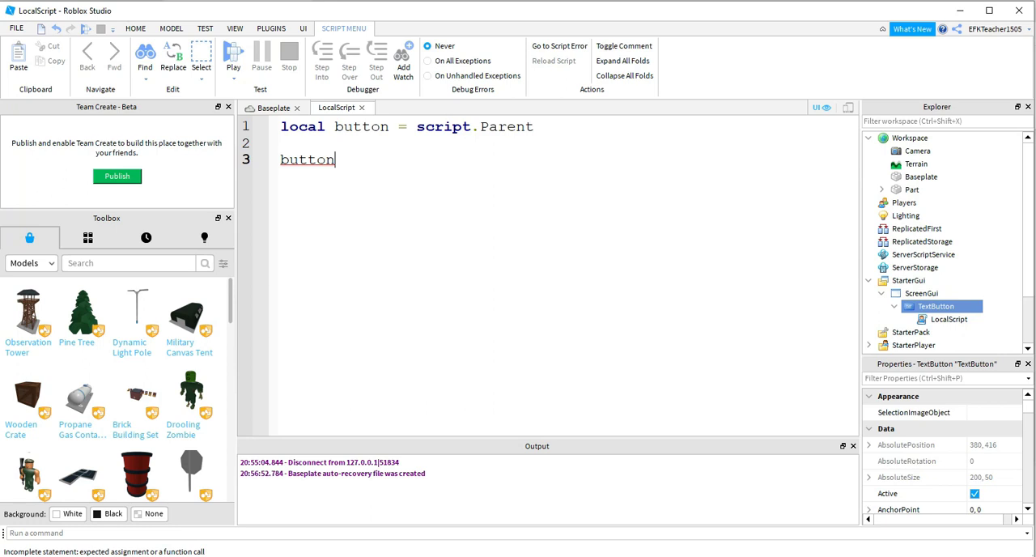
text(.Mouse)
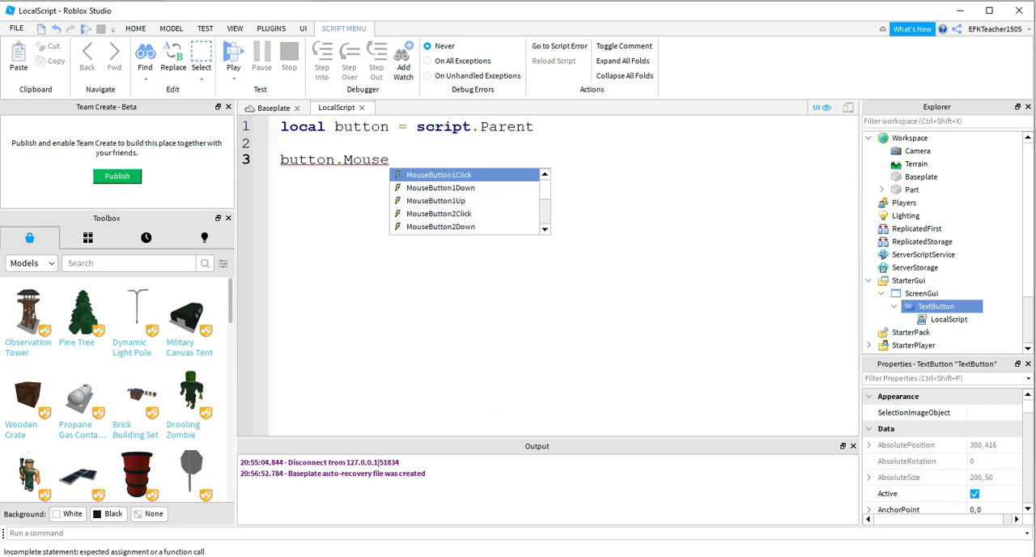
text(Button)
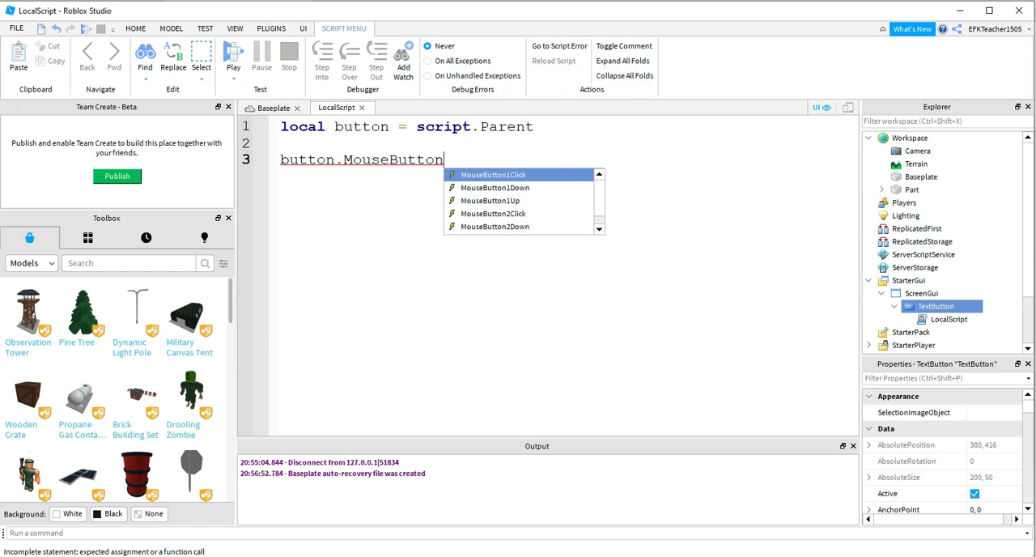
text(1)
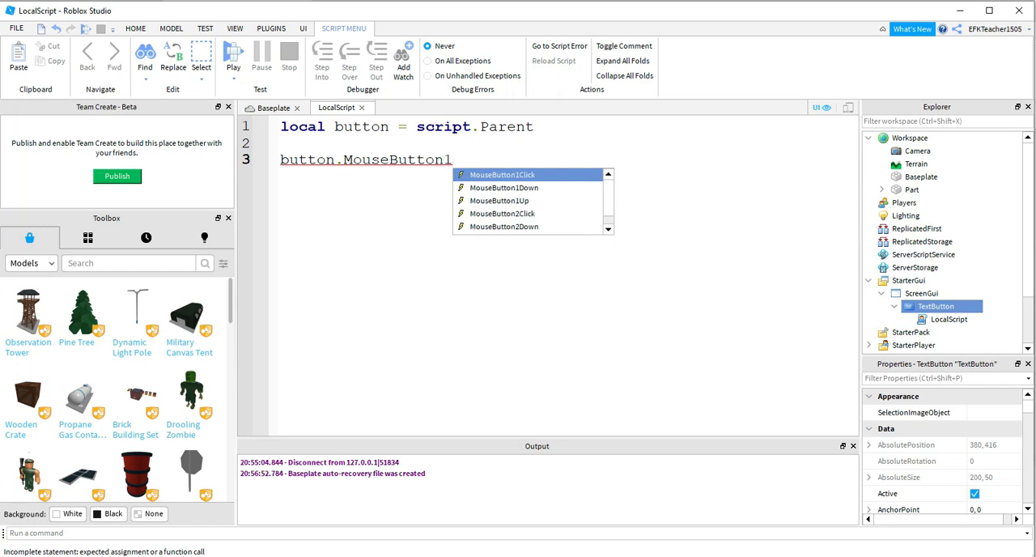
click(502, 174)
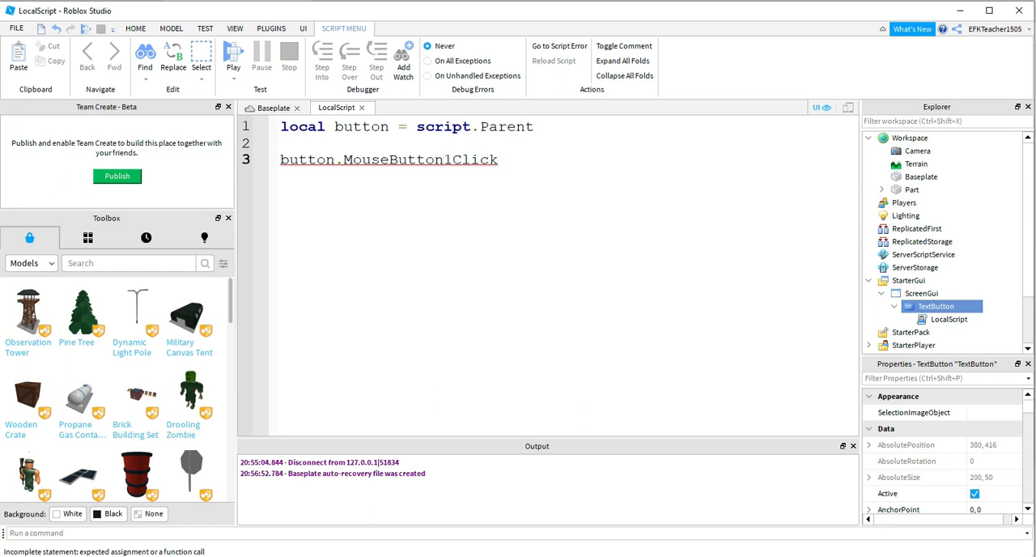
text(:)
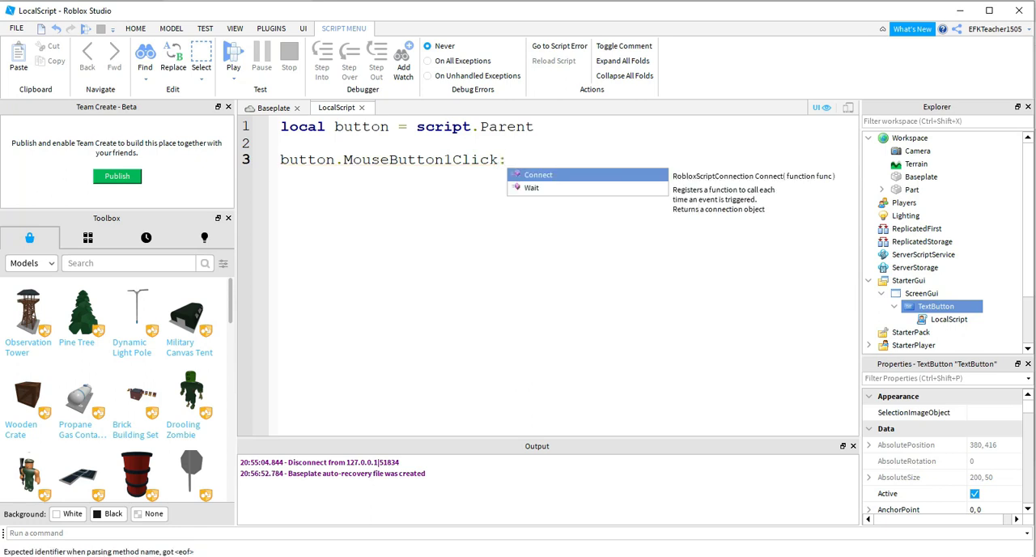
click(536, 175)
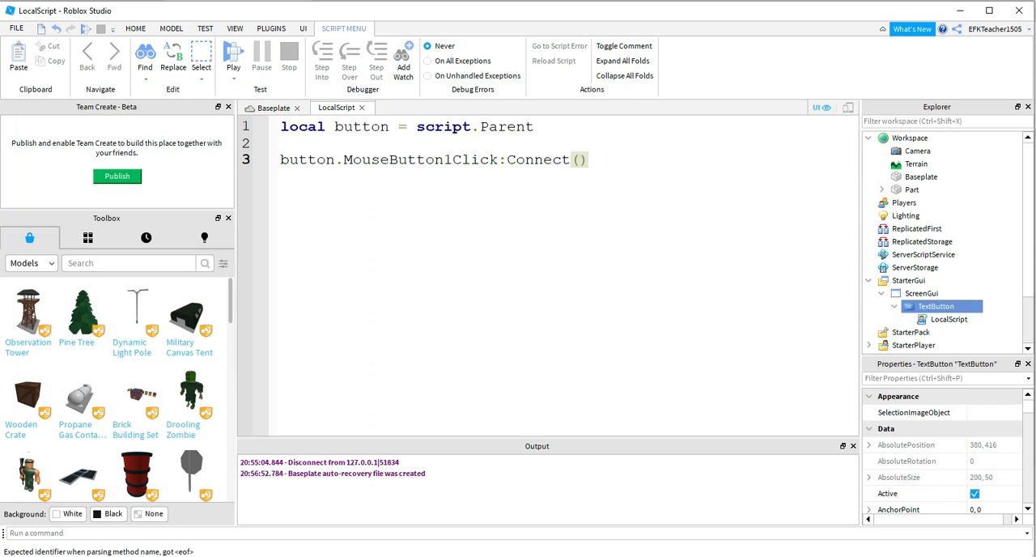
text(fu)
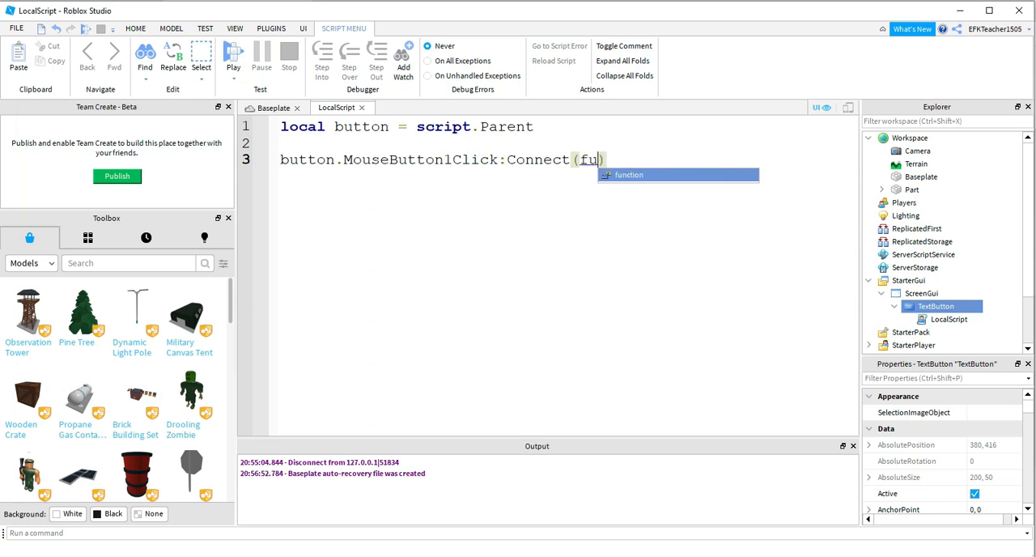
key(Tab)
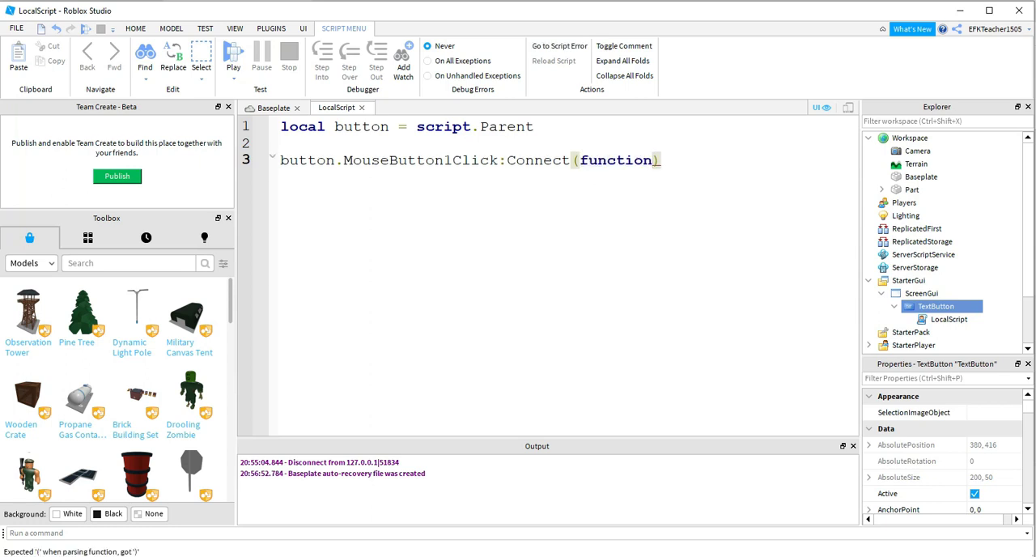
text(())
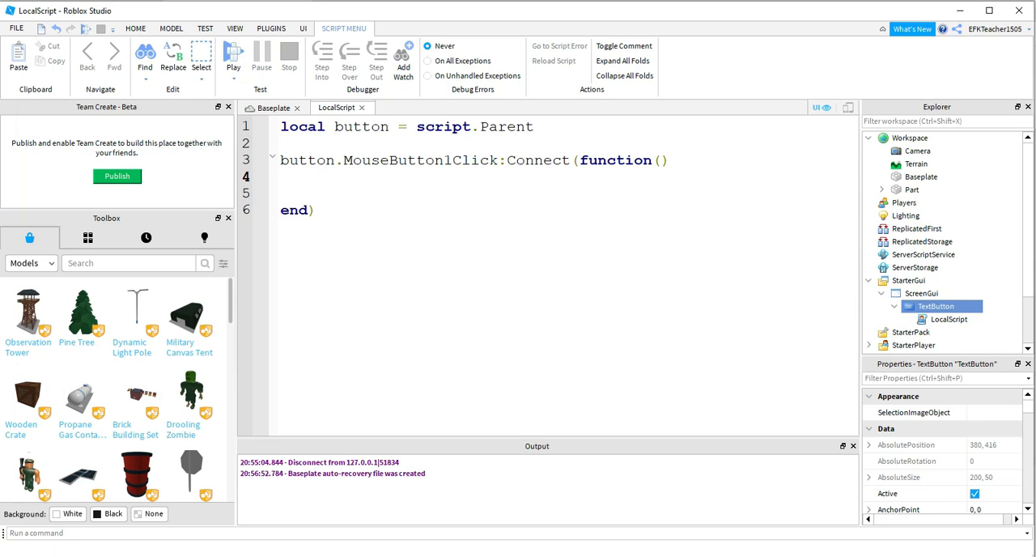
- Inside the handler, add 'local player = game.Players.LocalPlayer'
text(local)
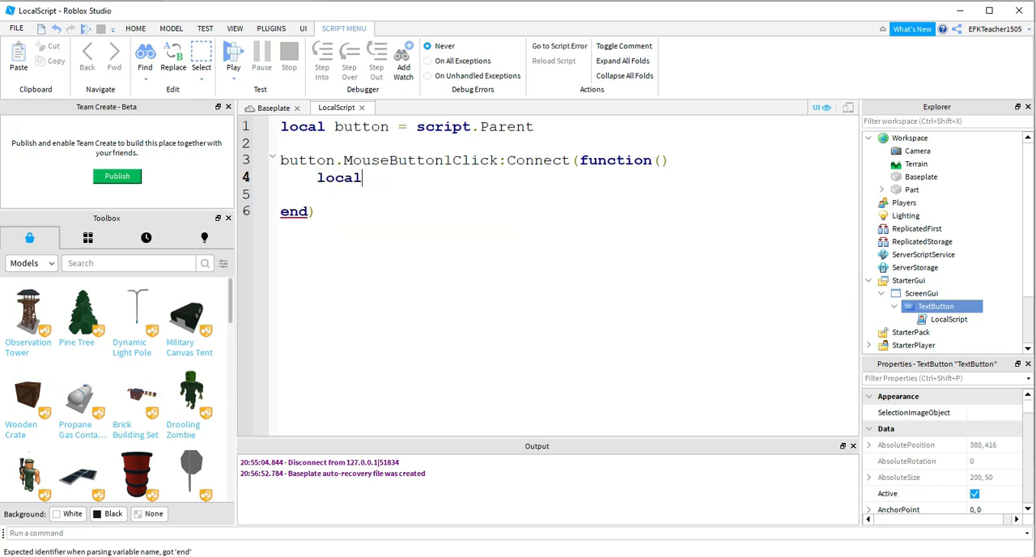
text(player)
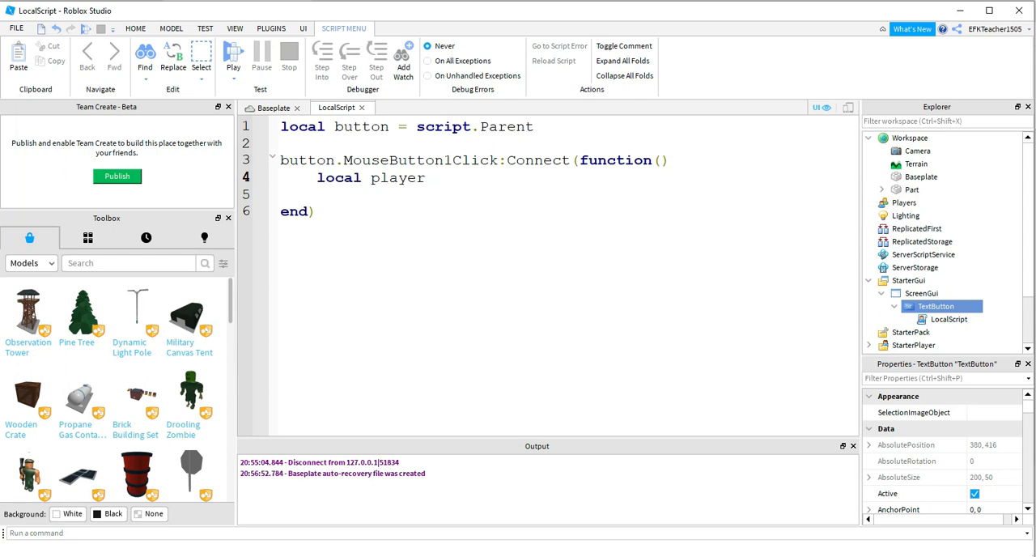
text(= game)
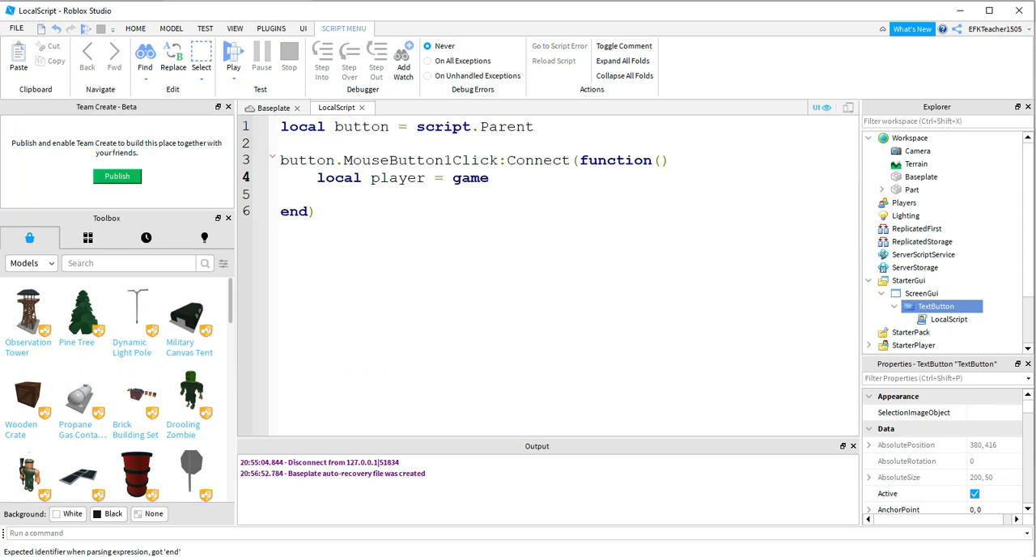
text(.Players)
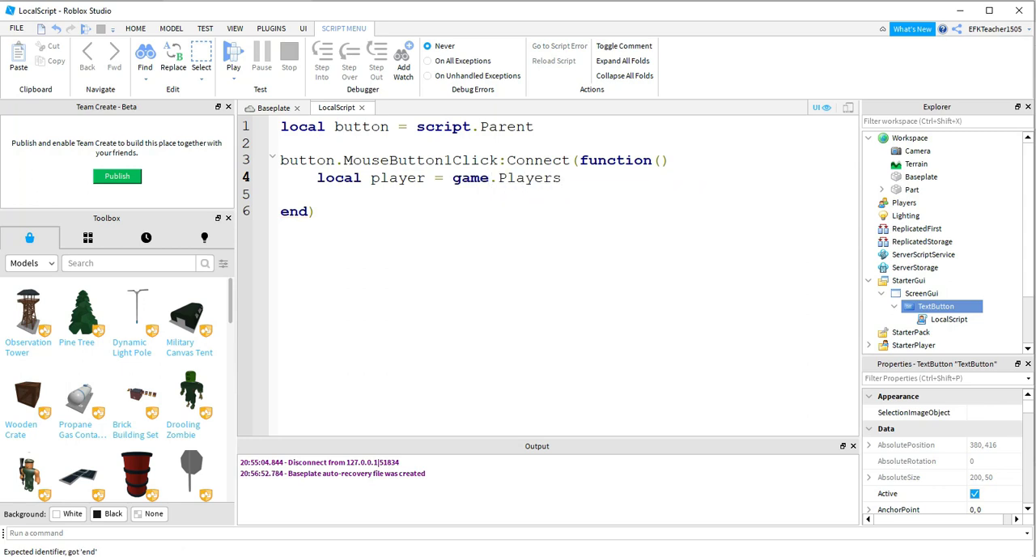
text(.LocalPlayer)
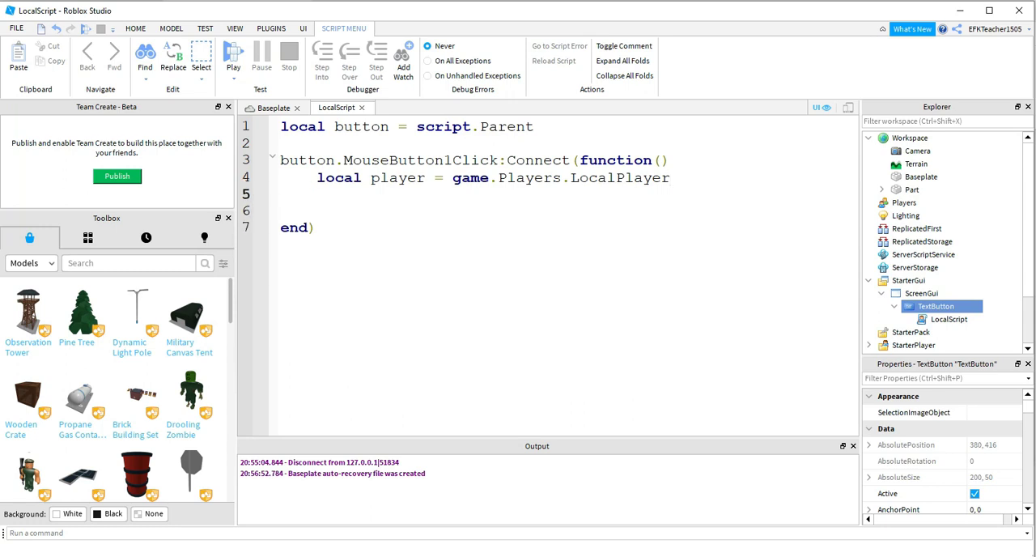
- On line 5, type player.Character.HumanoidRootPart with autocomplete
text(player)
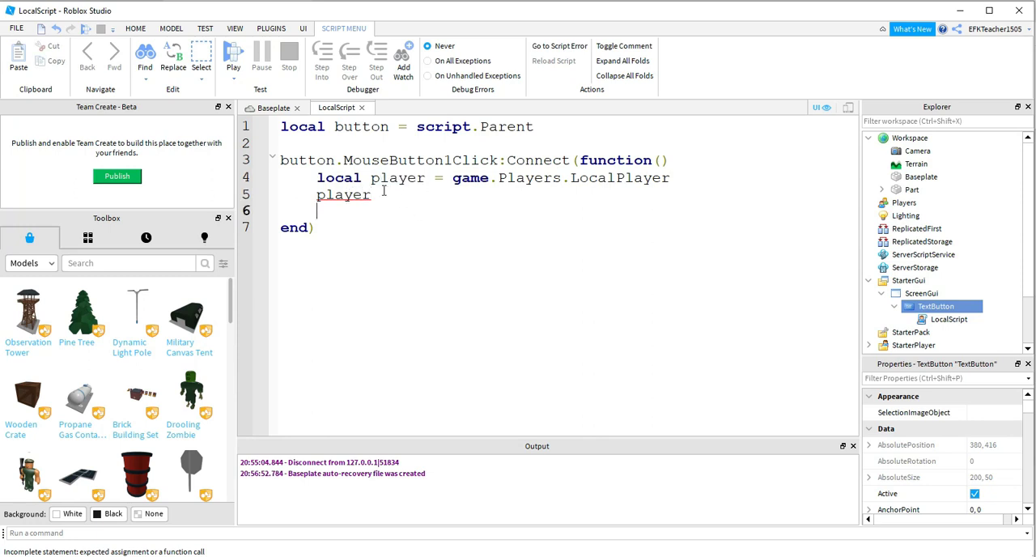
text(.)
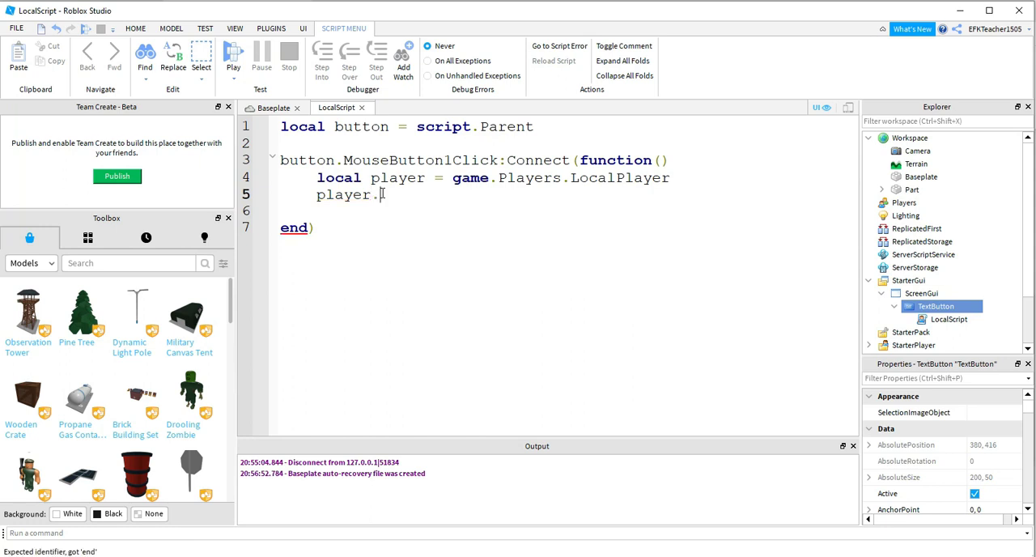
text(Chara)
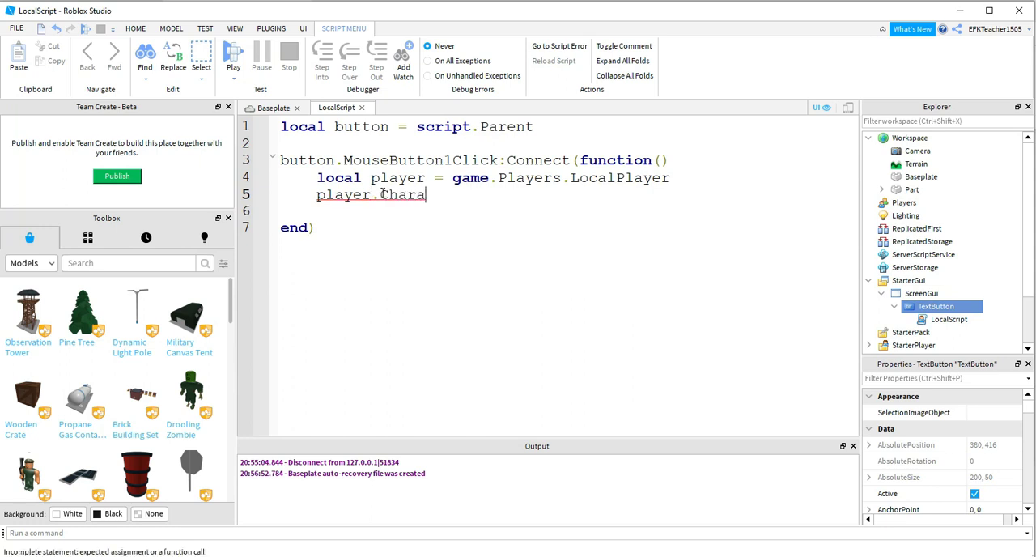
text(cter)
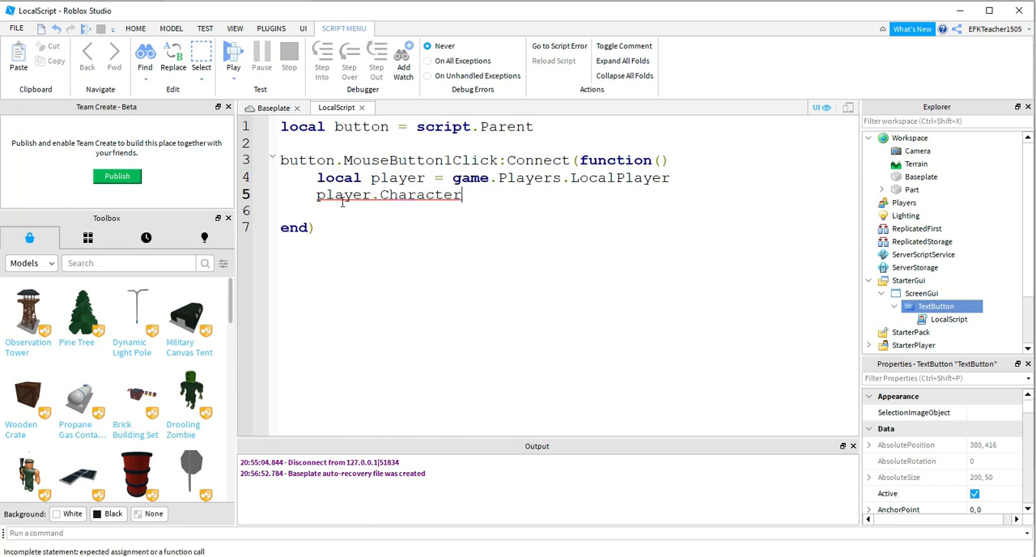
mouse_move(400, 200)
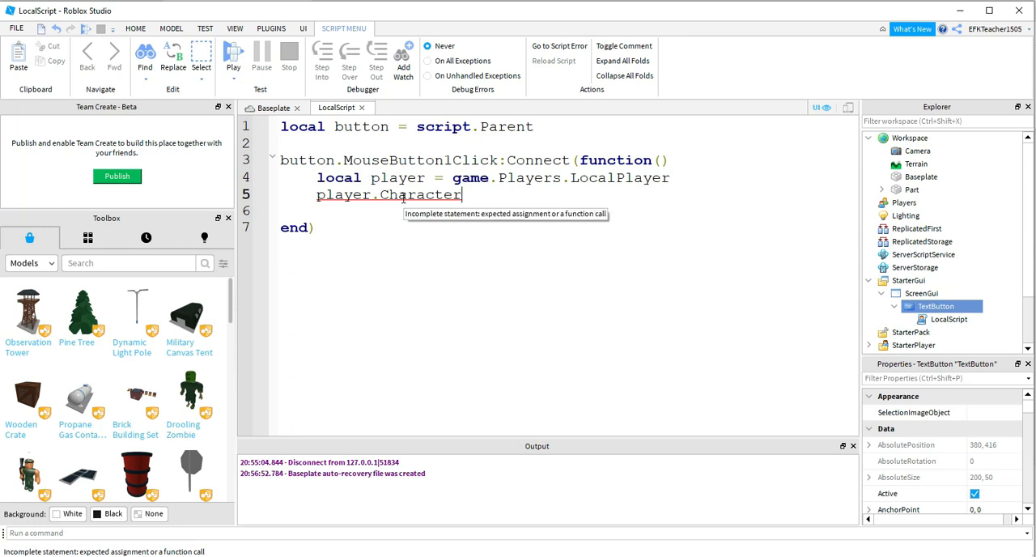
text(.)
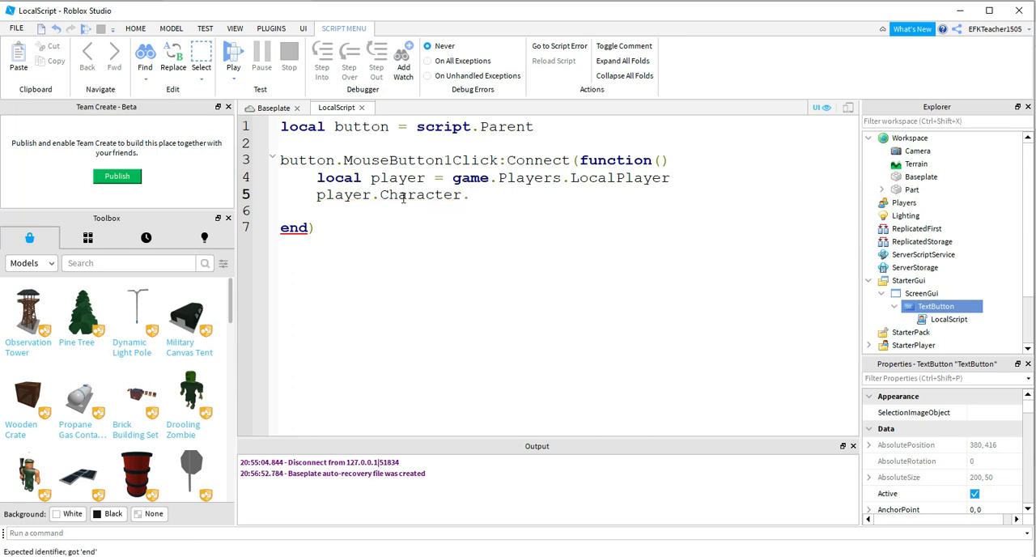
text(.Hum)
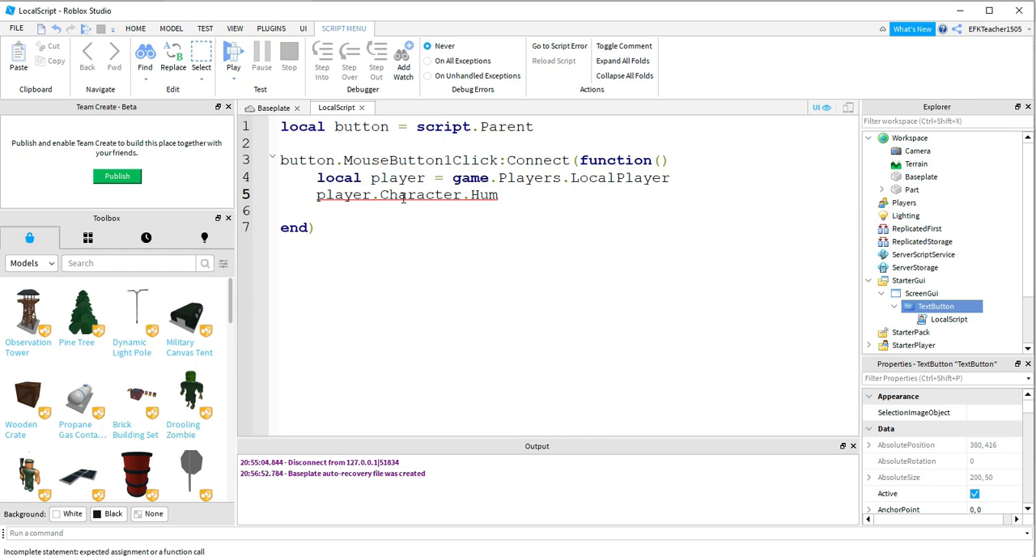
text(anoidR)
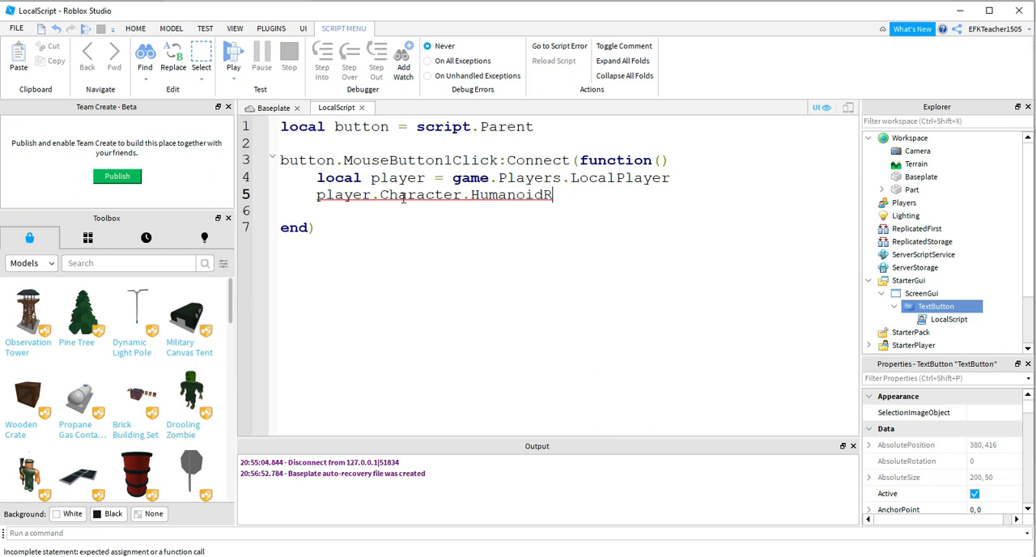
text(ootPart.)
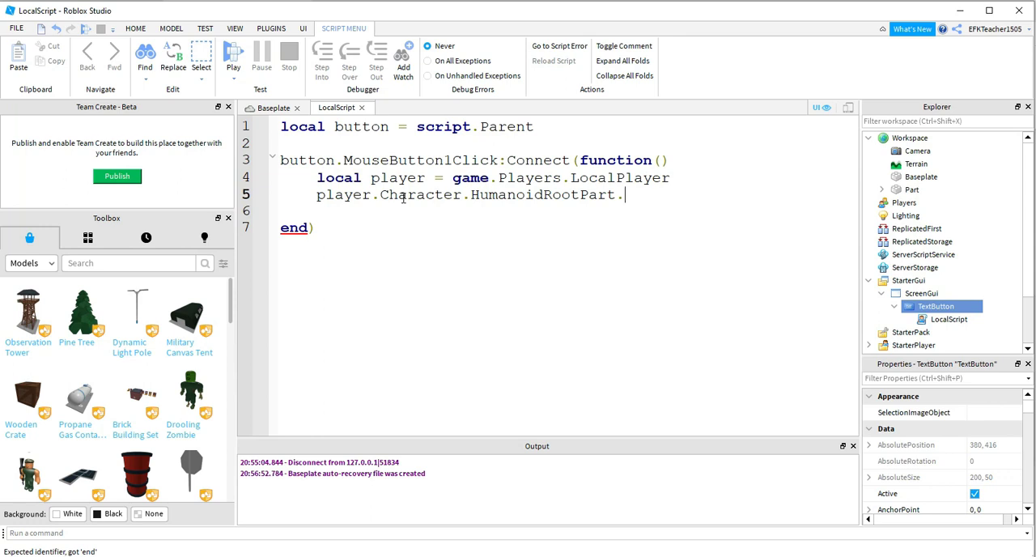
- Assign that part's CFrame = CFrame.new()
text(CF)
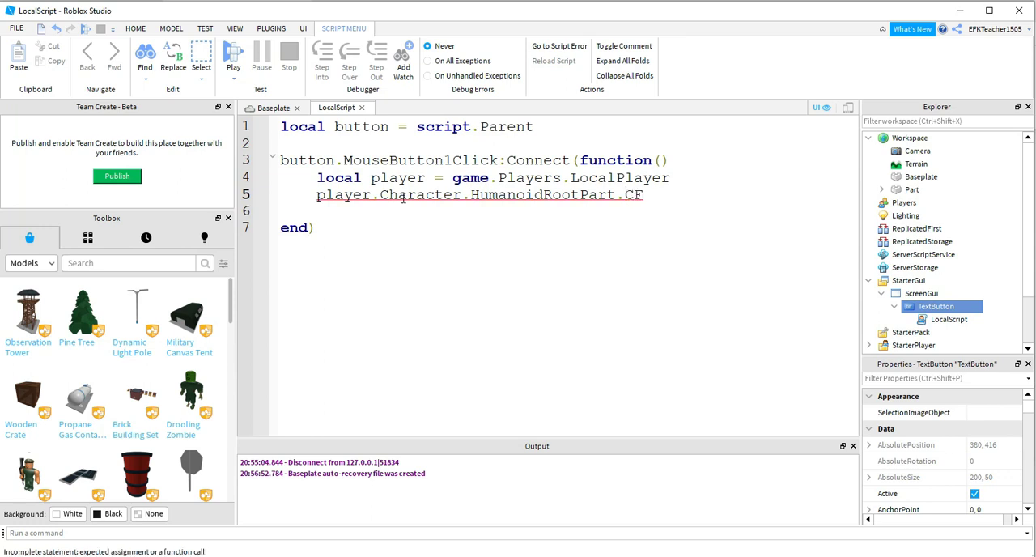
text(rame)
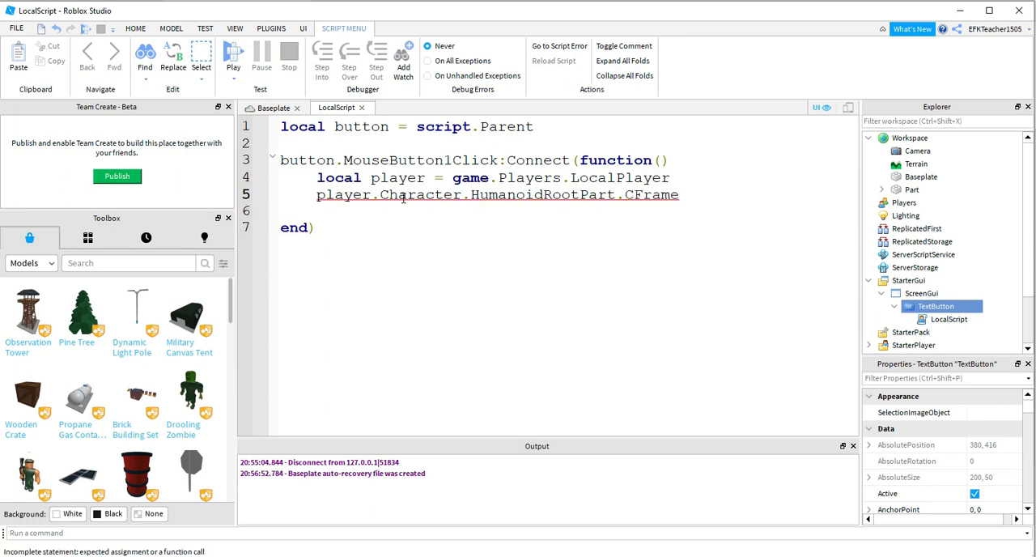
text(=)
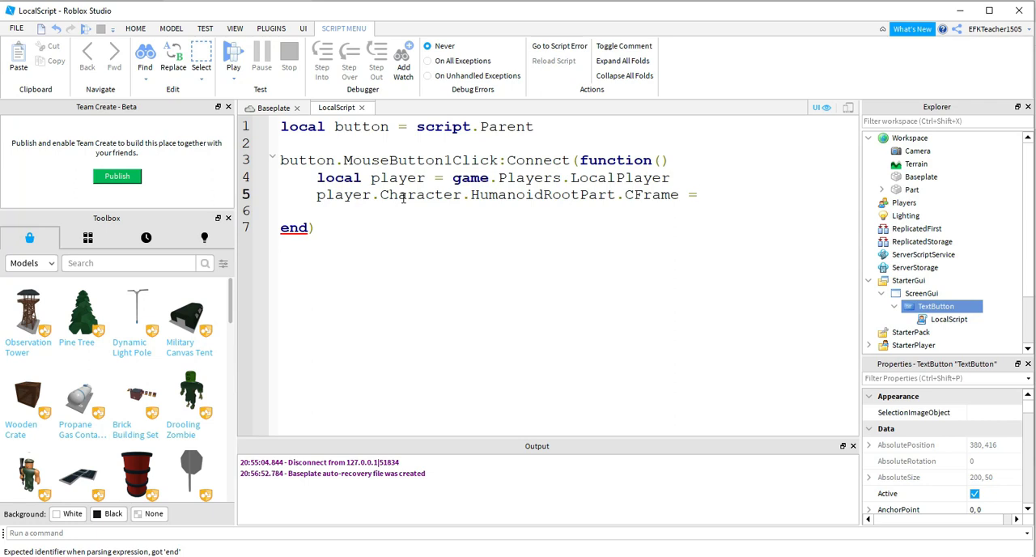
text(CFrame.)
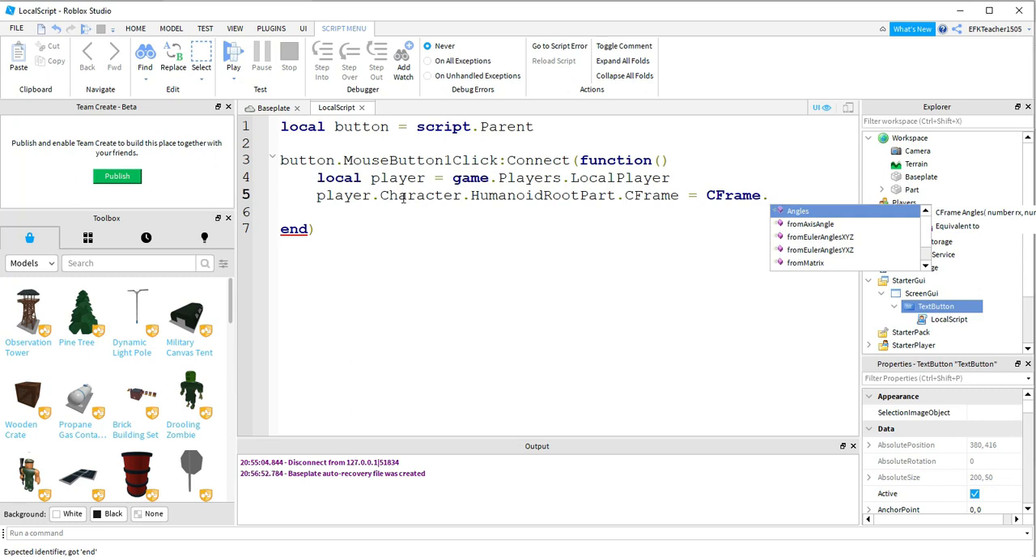
text(new()
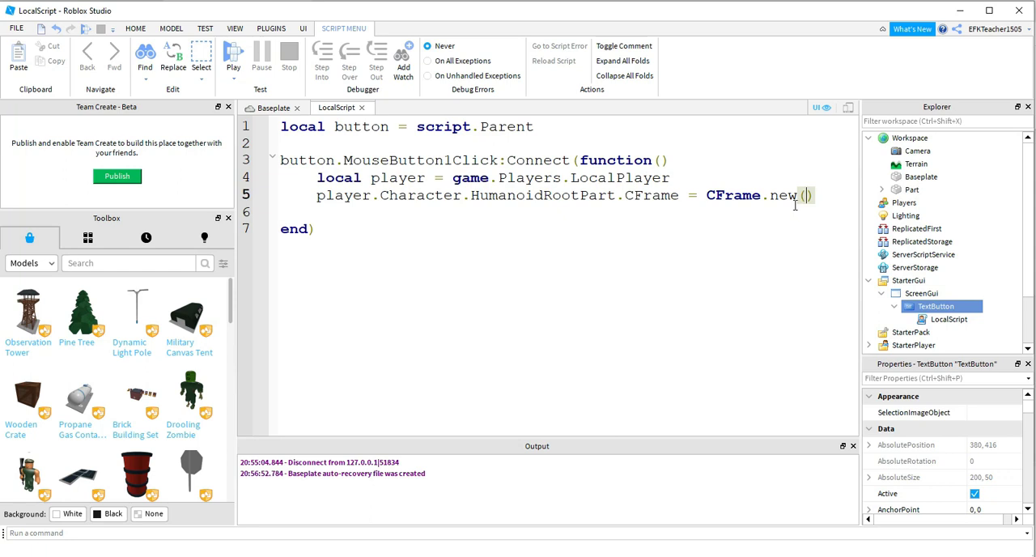
- Copy the green Part's Position (-119.725, 0.5, -101.275) into CFrame.new() in the script
click(274, 107)
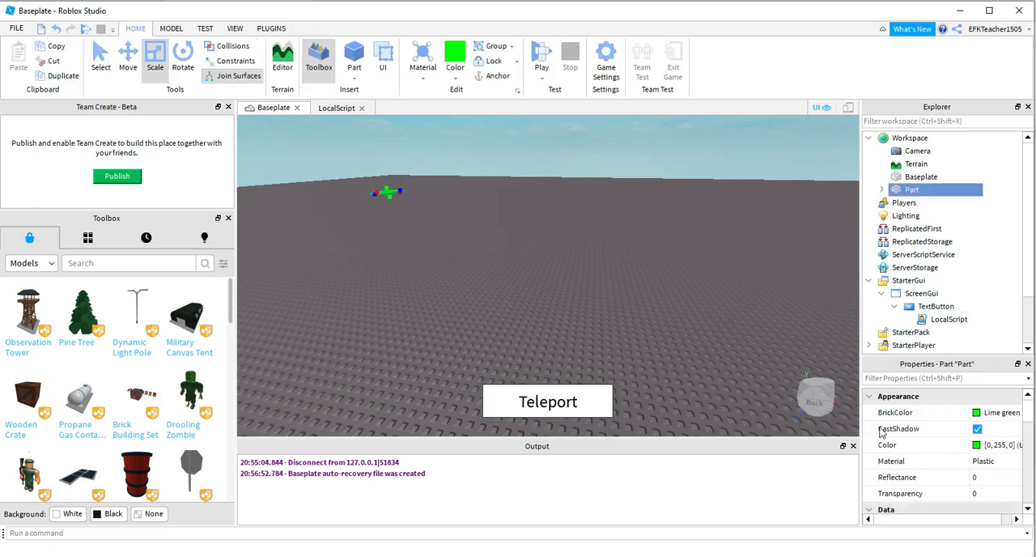
scroll(down, 3)
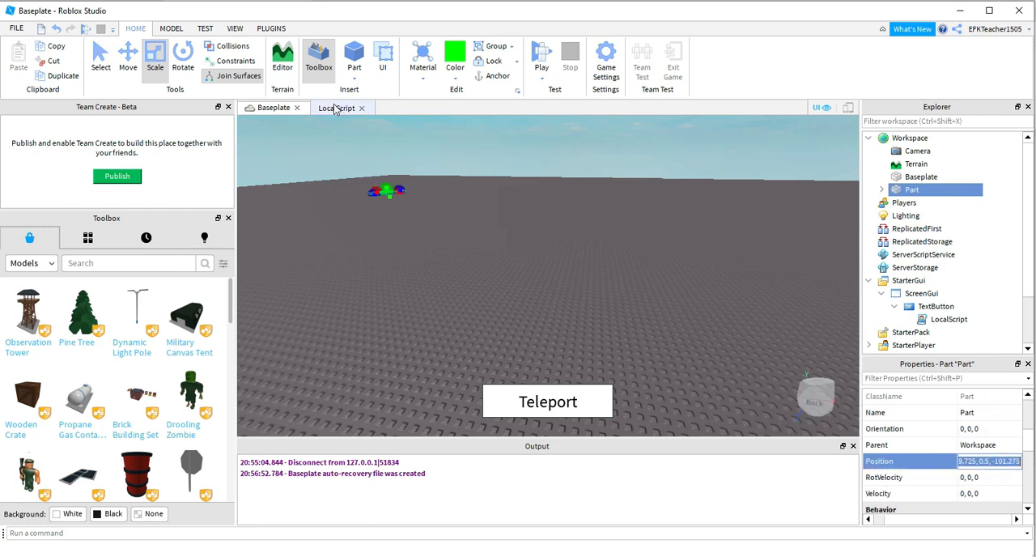
click(332, 107)
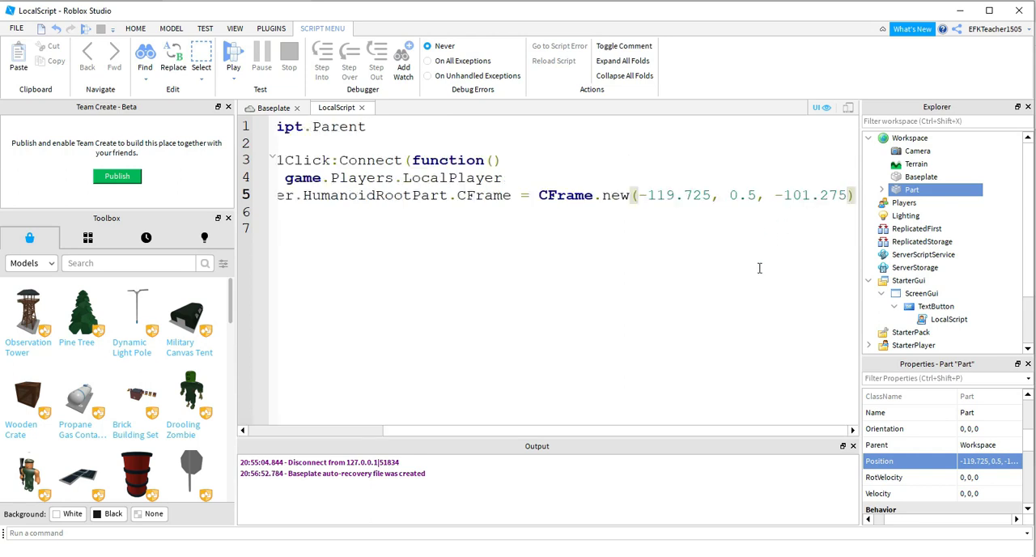
mouse_move(705, 218)
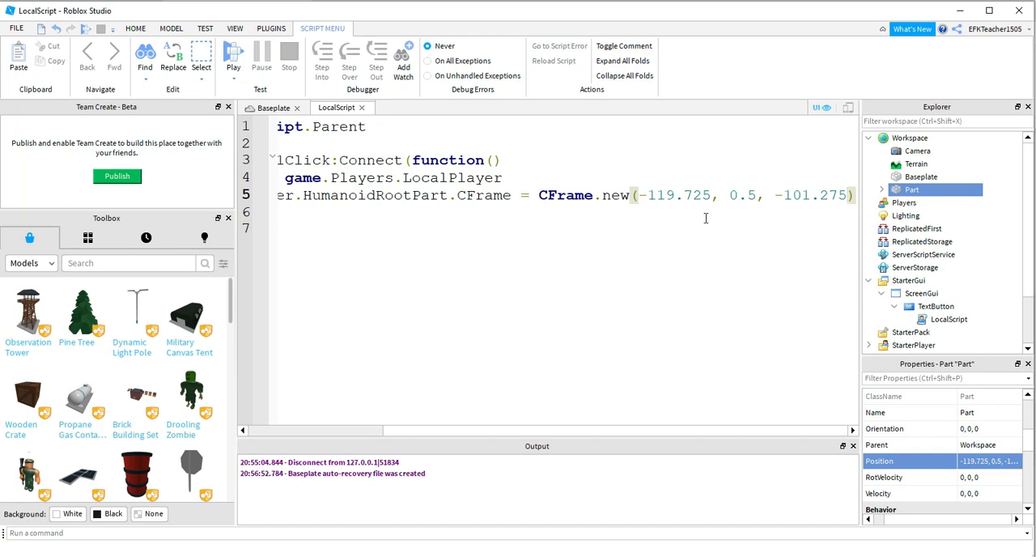
- Replace the 0.5 height with 5, giving CFrame.new(-119.725, 5, -101.275)
double_click(741, 195)
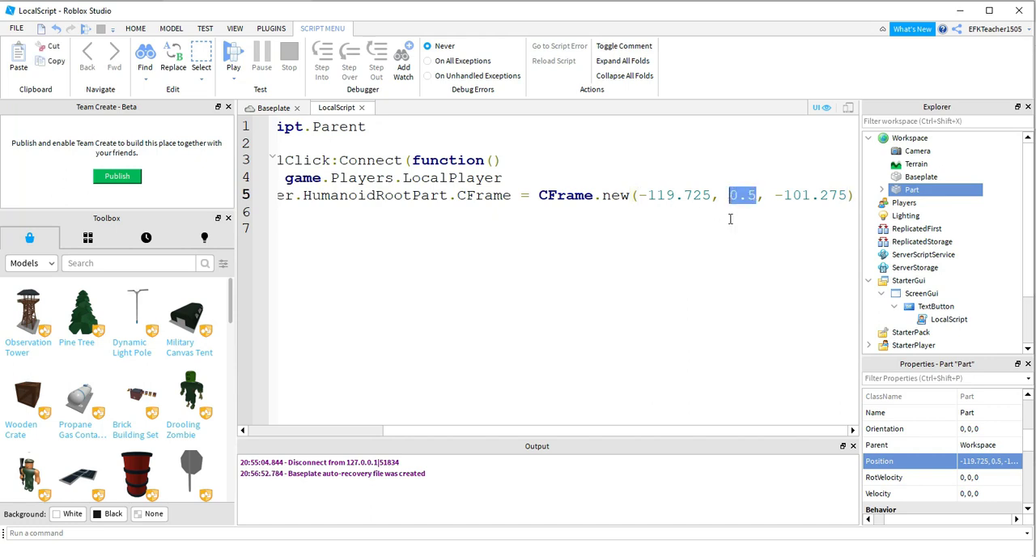
mouse_move(731, 236)
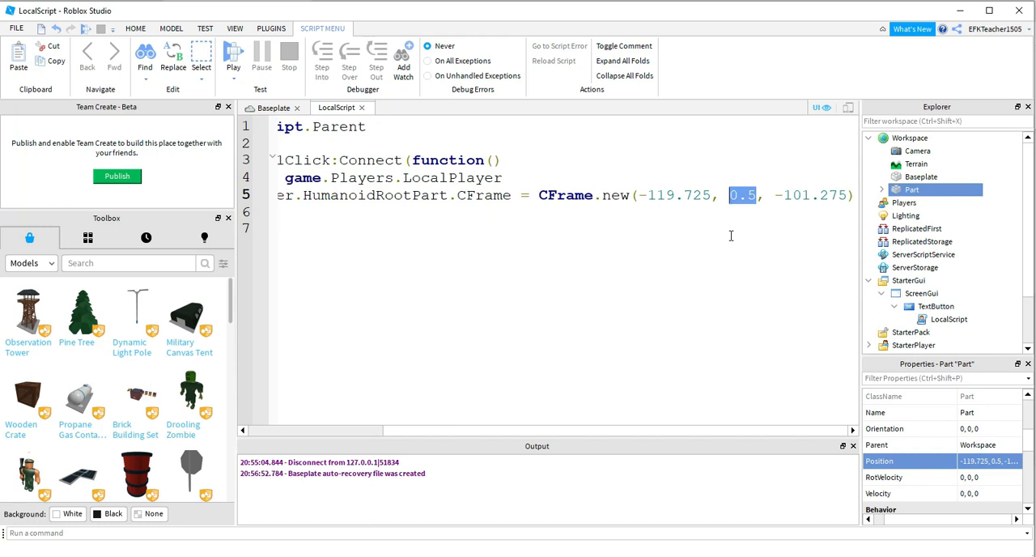
text(5)
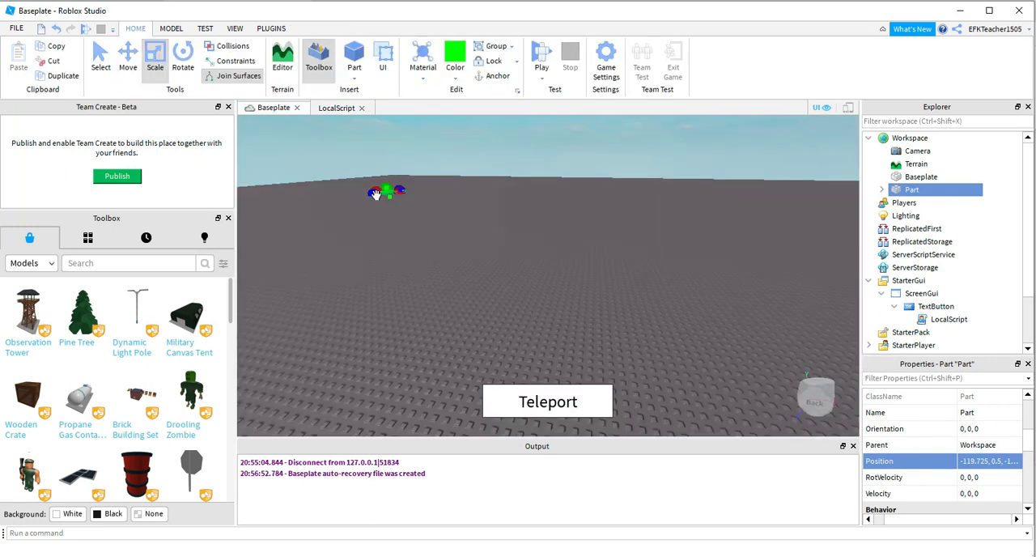
click(332, 107)
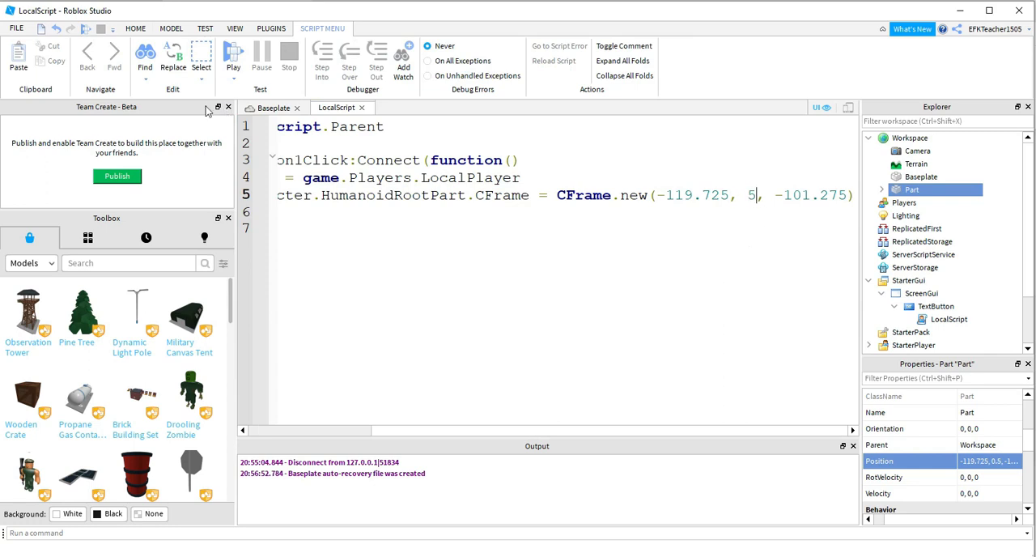
click(272, 108)
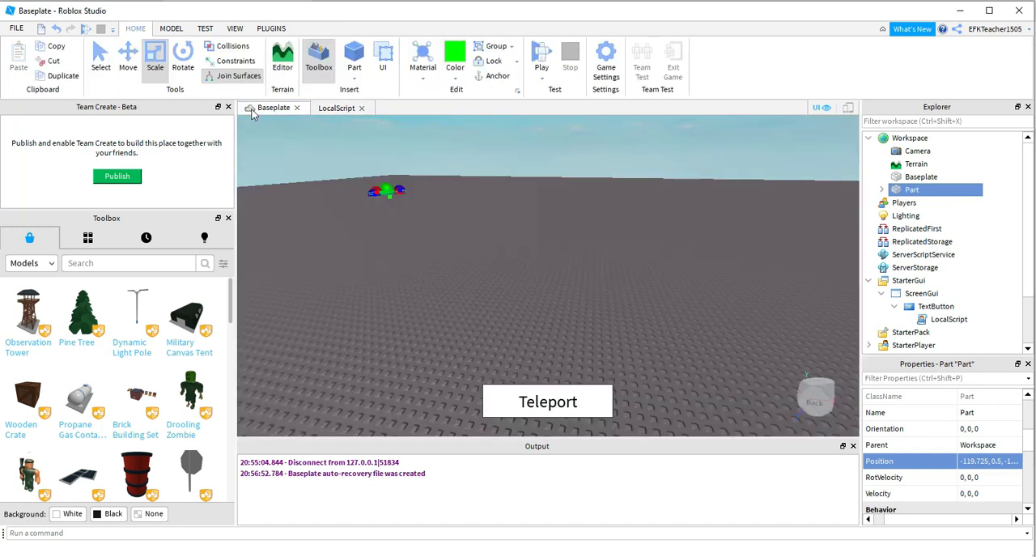
mouse_move(247, 154)
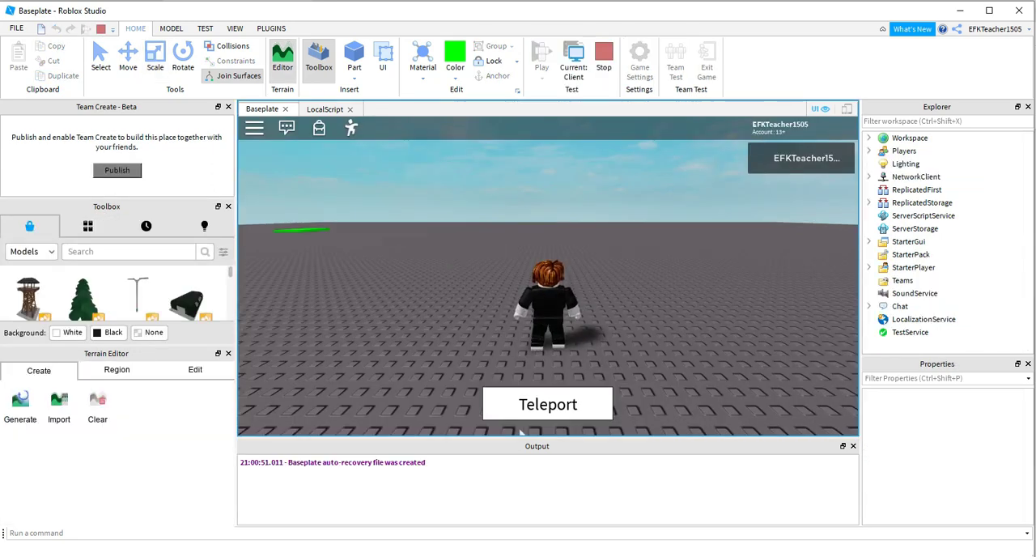
- Click Teleport in the running game to land on the green pad, then stop
click(546, 403)
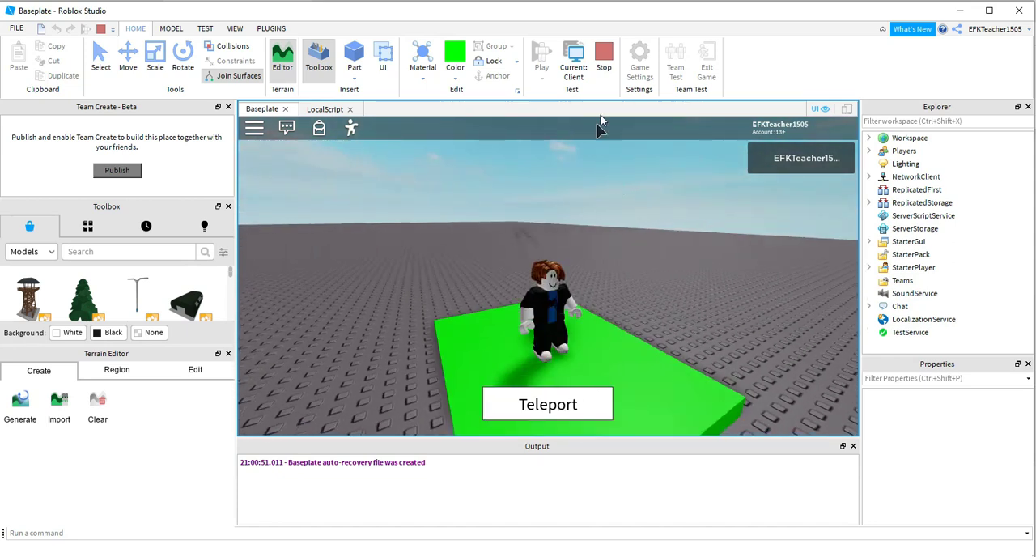
mouse_move(587, 212)
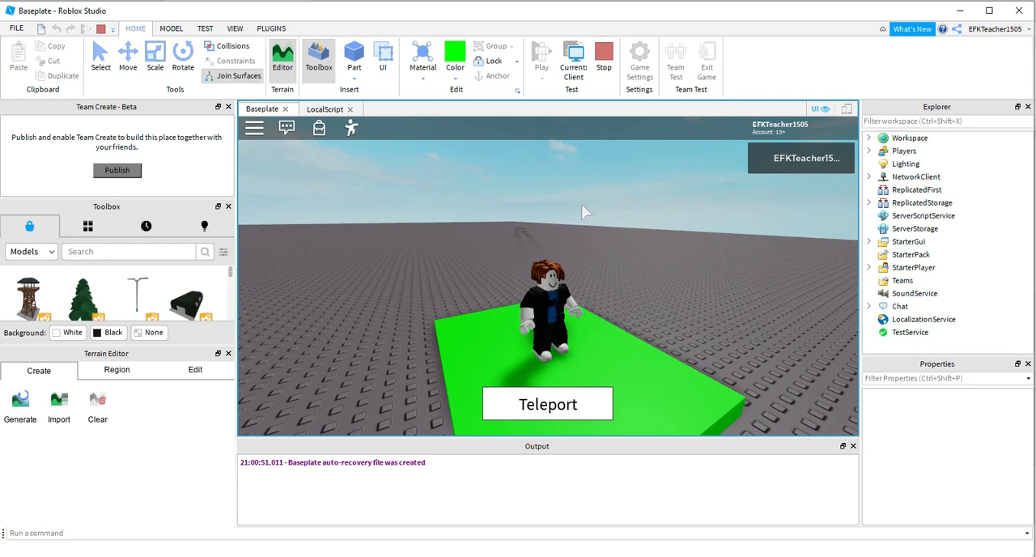
mouse_move(603, 55)
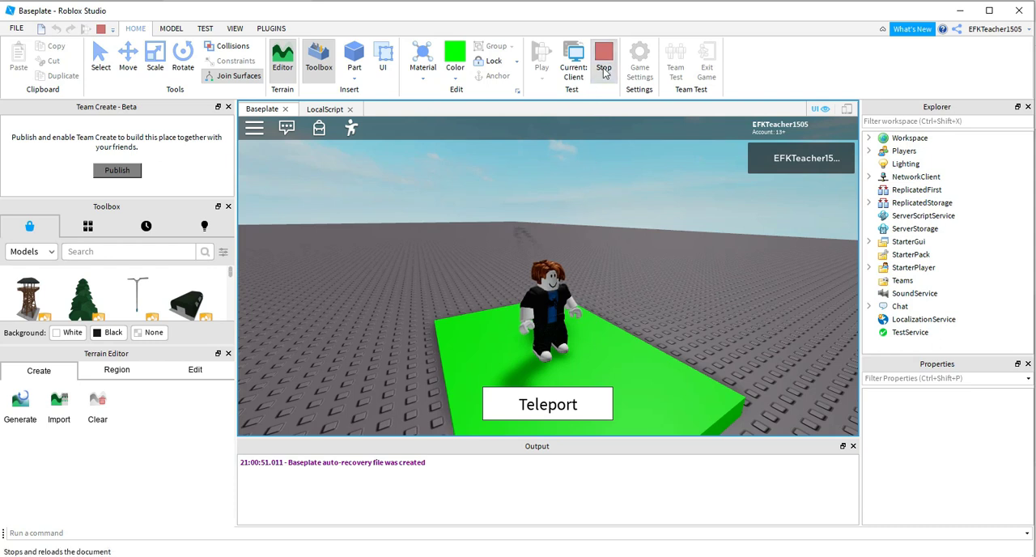
click(600, 57)
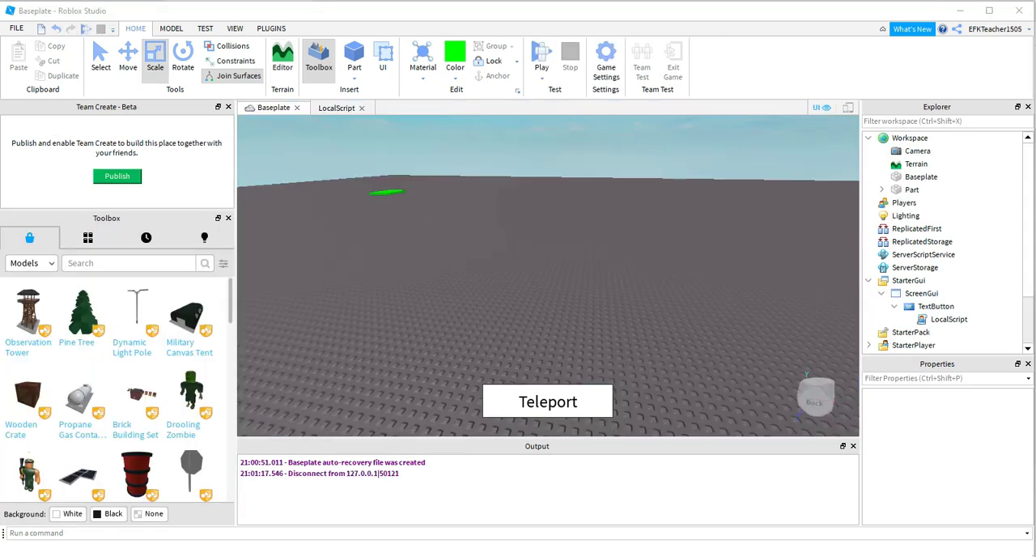